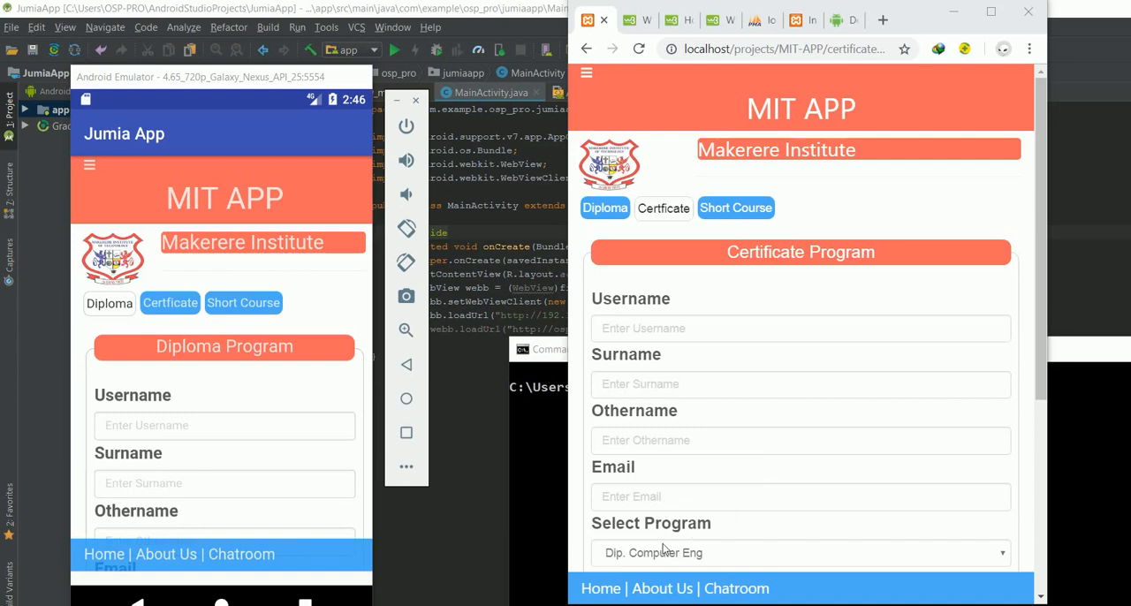
pyautogui.moveTo(658, 544)
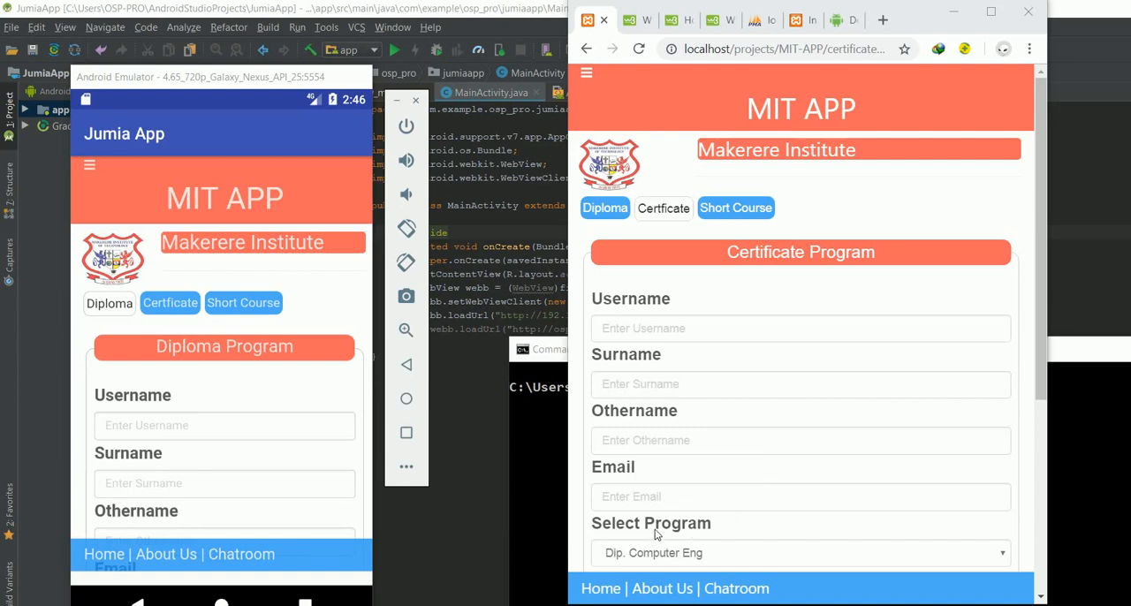
pyautogui.moveTo(594, 523)
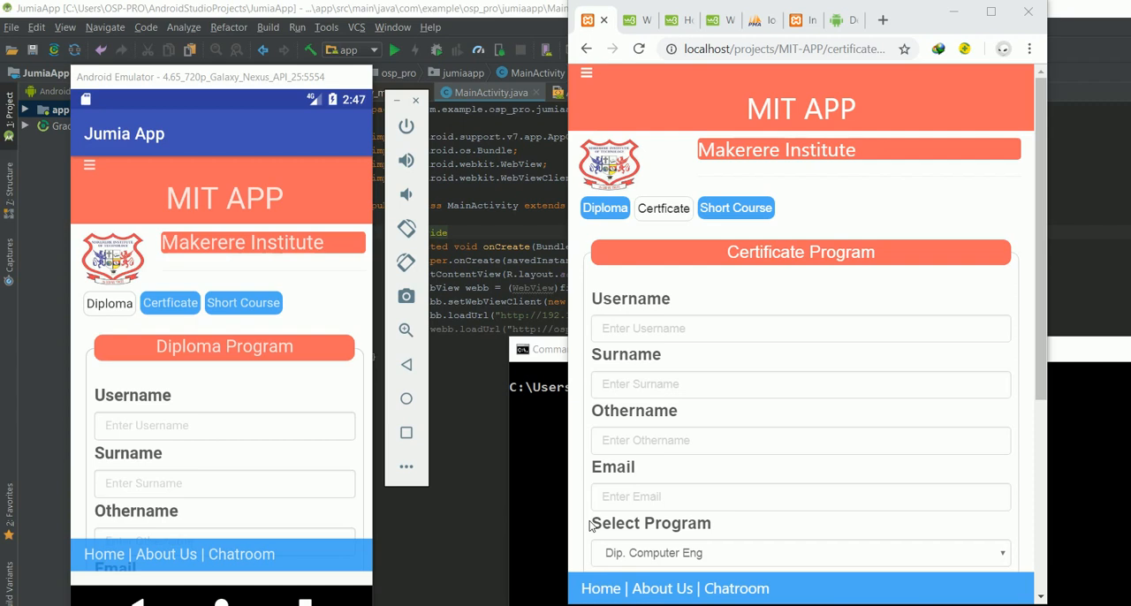
pyautogui.moveTo(516, 457)
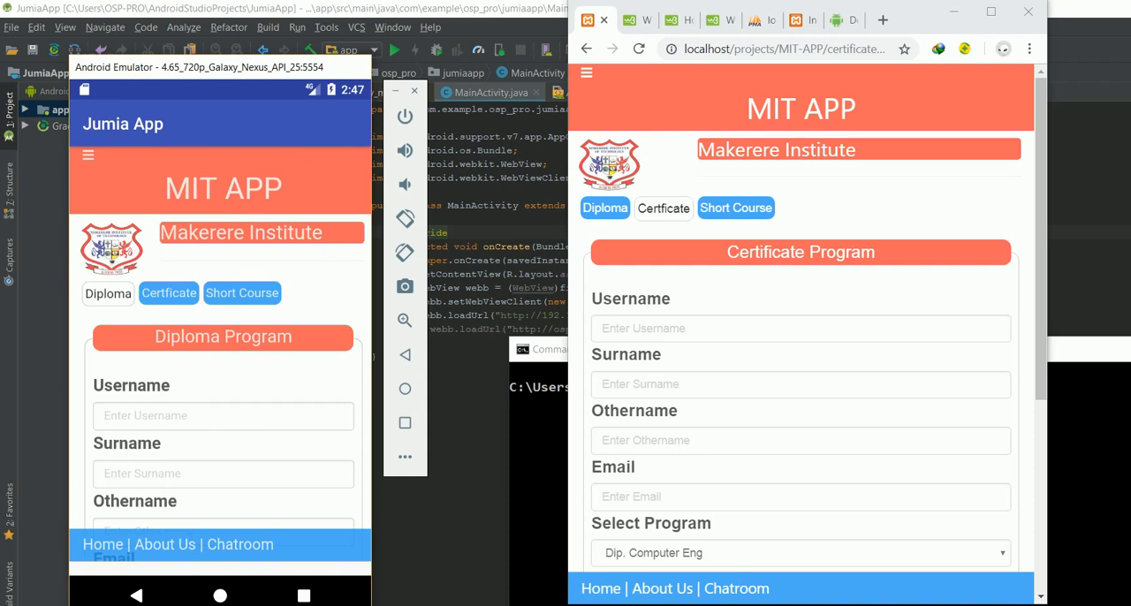
pyautogui.moveTo(723, 348)
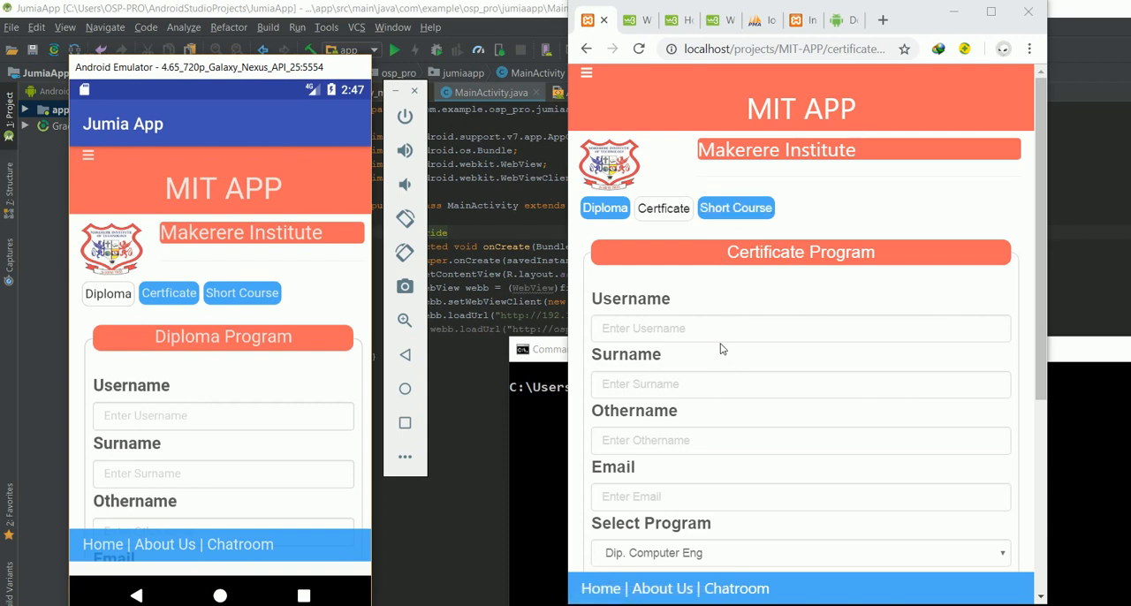
pyautogui.moveTo(749, 72)
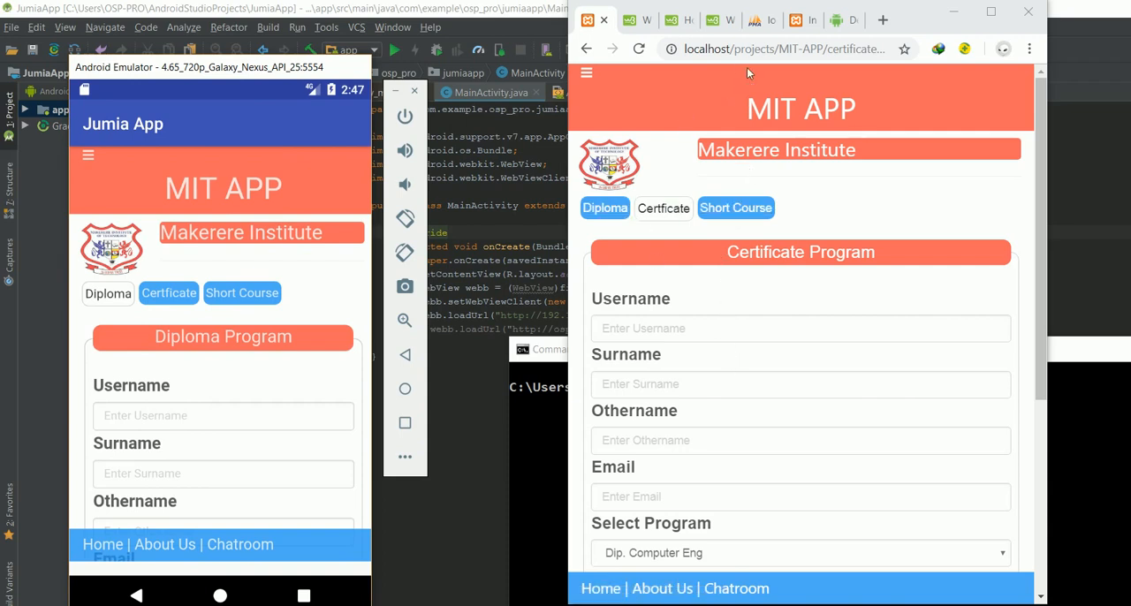
# View certificate_program.php in Sublime Text and scroll through its country option list.
pyautogui.click(792, 50)
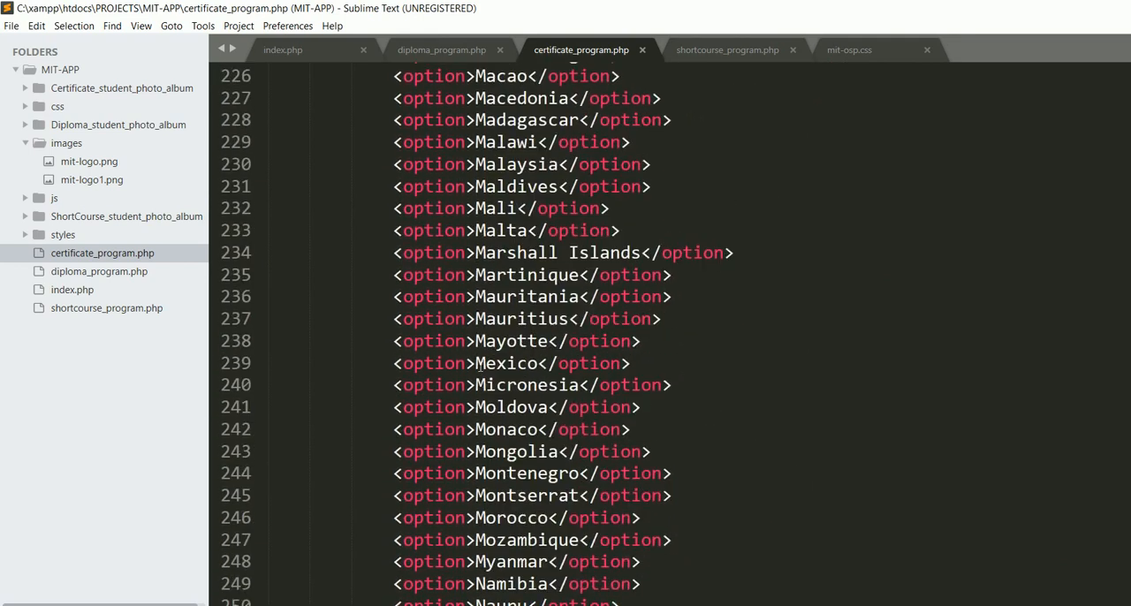
pyautogui.scroll(3)
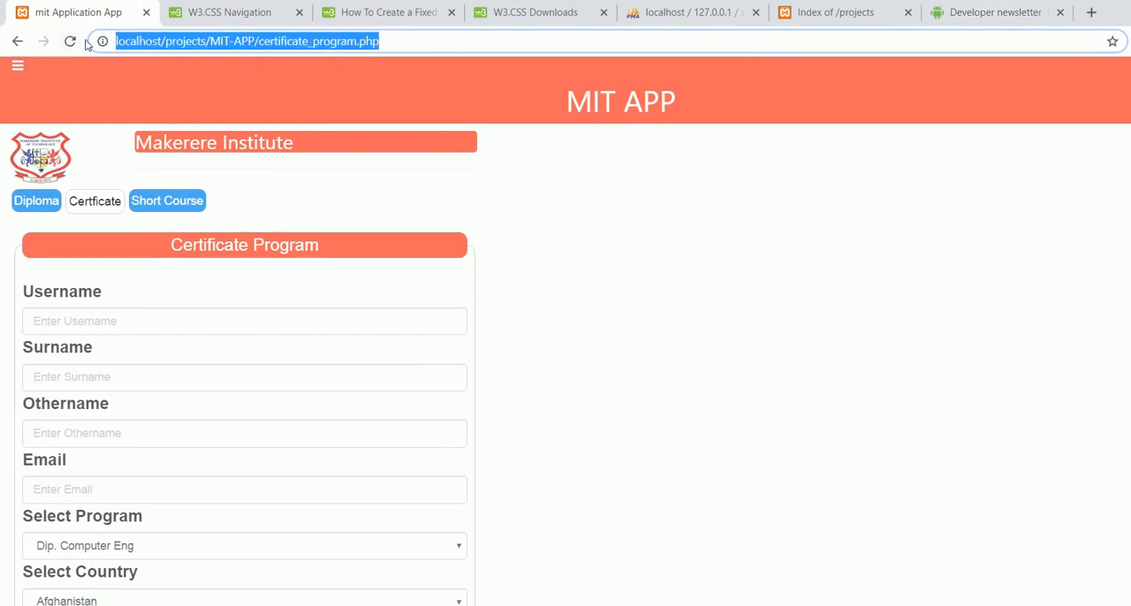
# Reload the local certificate_program.php page in Chrome.
pyautogui.click(71, 43)
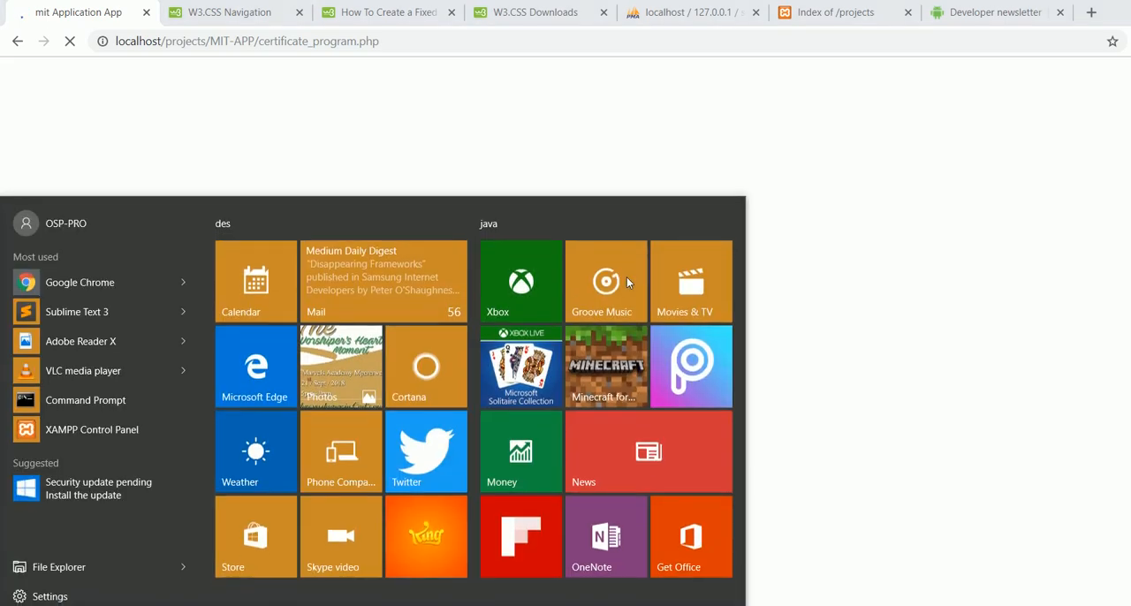
# Search 'me' in the Start menu to find and launch MEmu Play.
pyautogui.write('me')
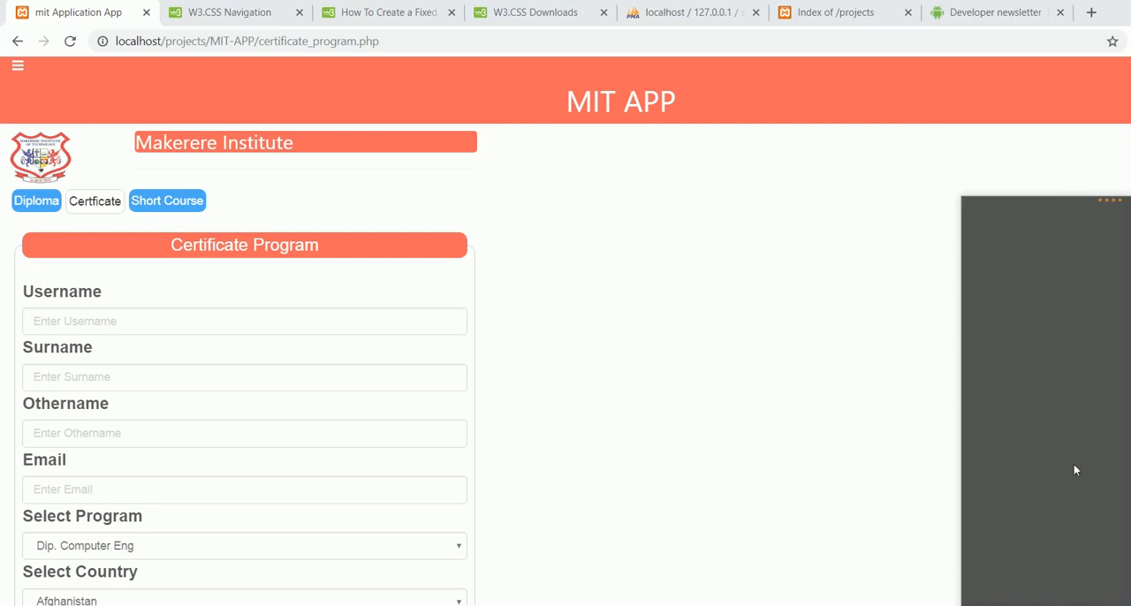
pyautogui.moveTo(1035, 297)
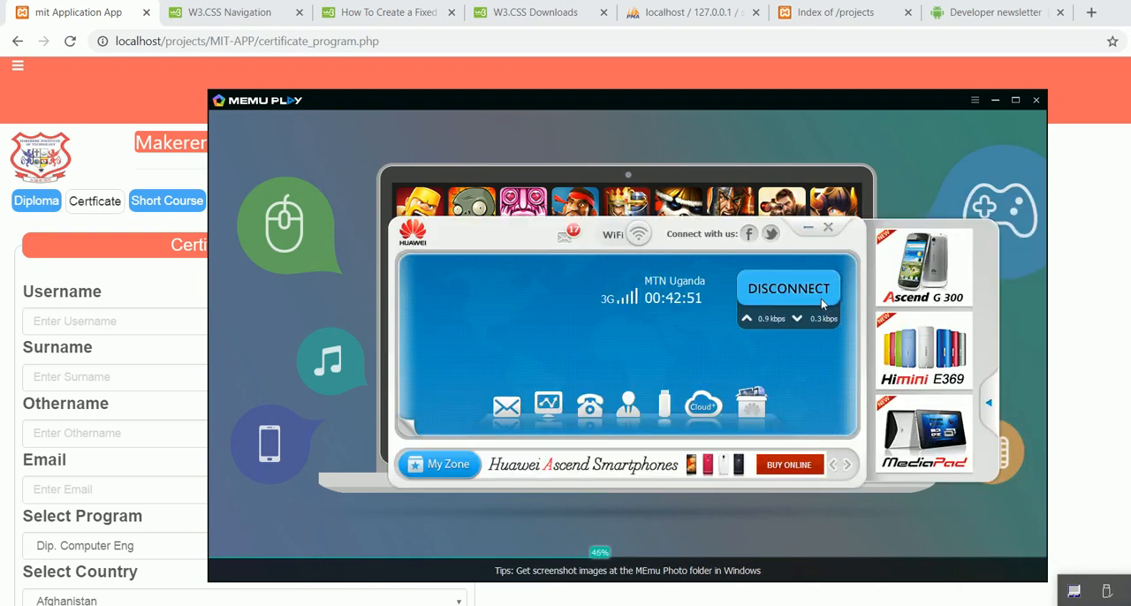
# Disconnect the Huawei mobile broadband connection and dismiss the statistics dialog.
pyautogui.click(788, 288)
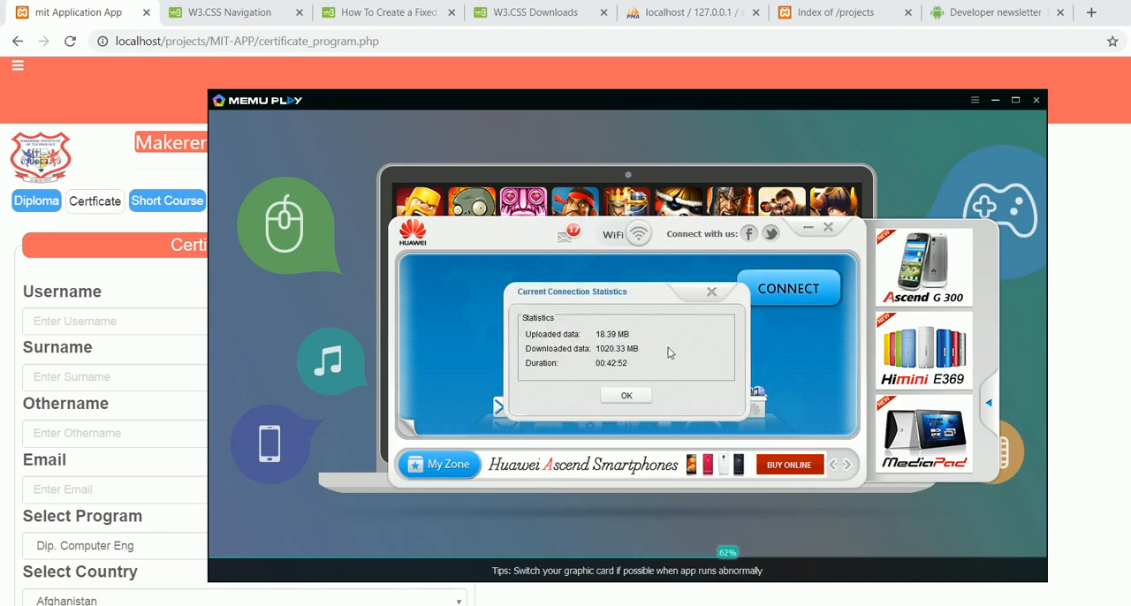
pyautogui.click(626, 395)
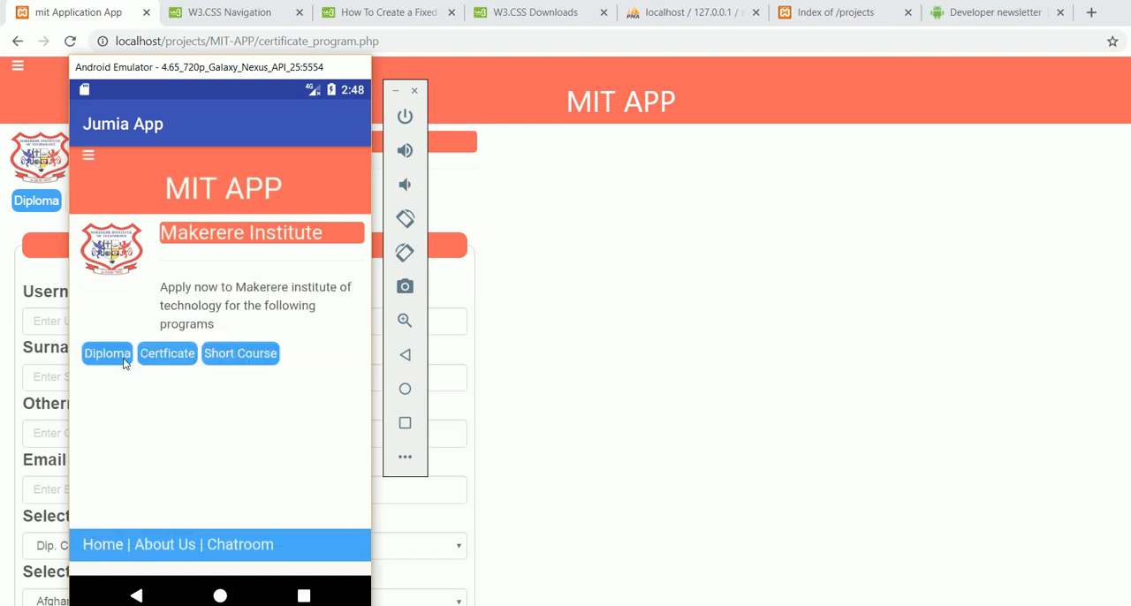
# Bring up index.php in Sublime Text and scroll to the w3-top header's h1.
pyautogui.click(106, 354)
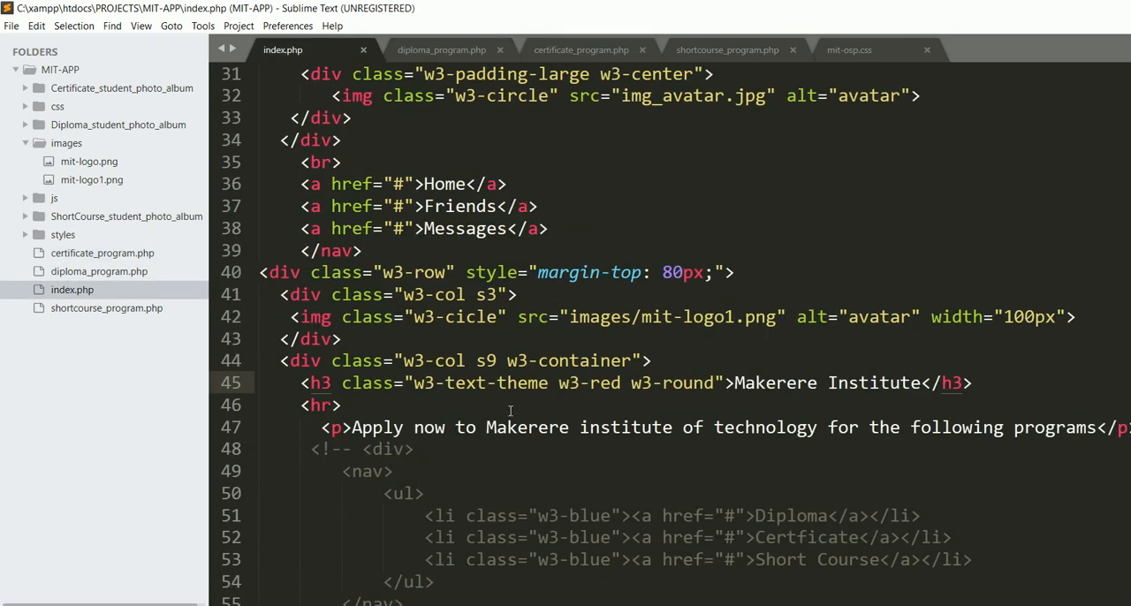
pyautogui.scroll(-3)
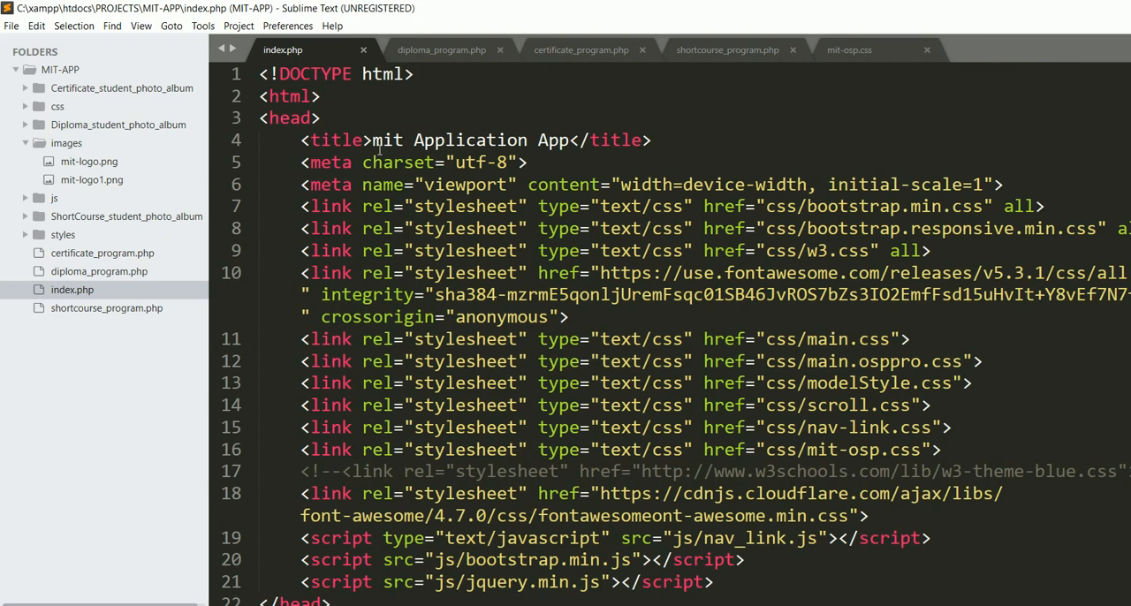
pyautogui.scroll(-3)
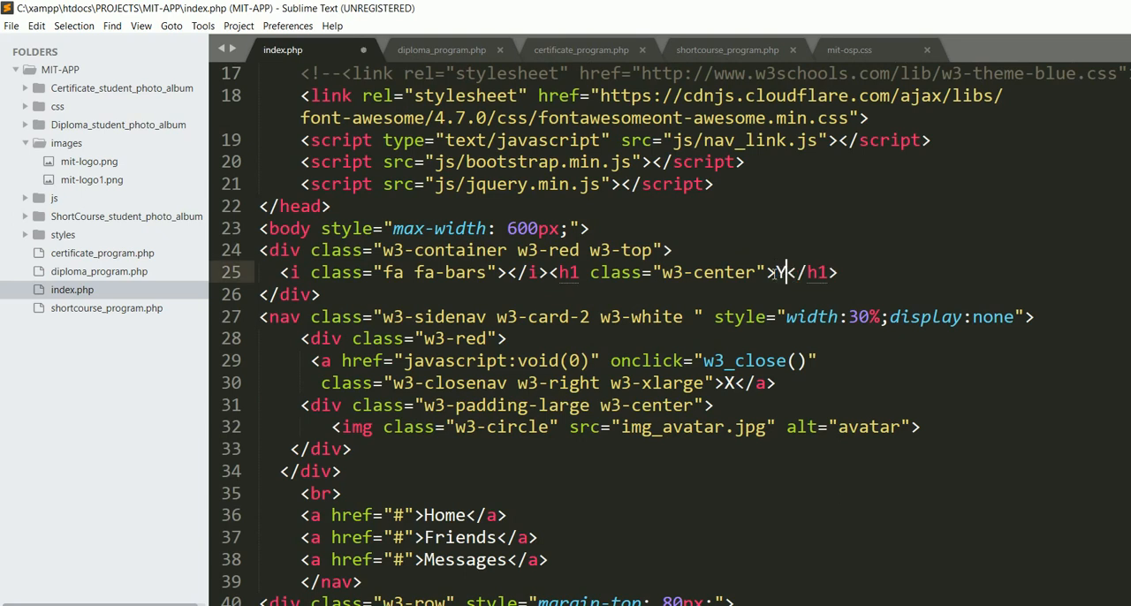
# Change the index.php header h1 to YOUTUBE, then rewrite it as MIT APP.
pyautogui.write('OUTUBE')
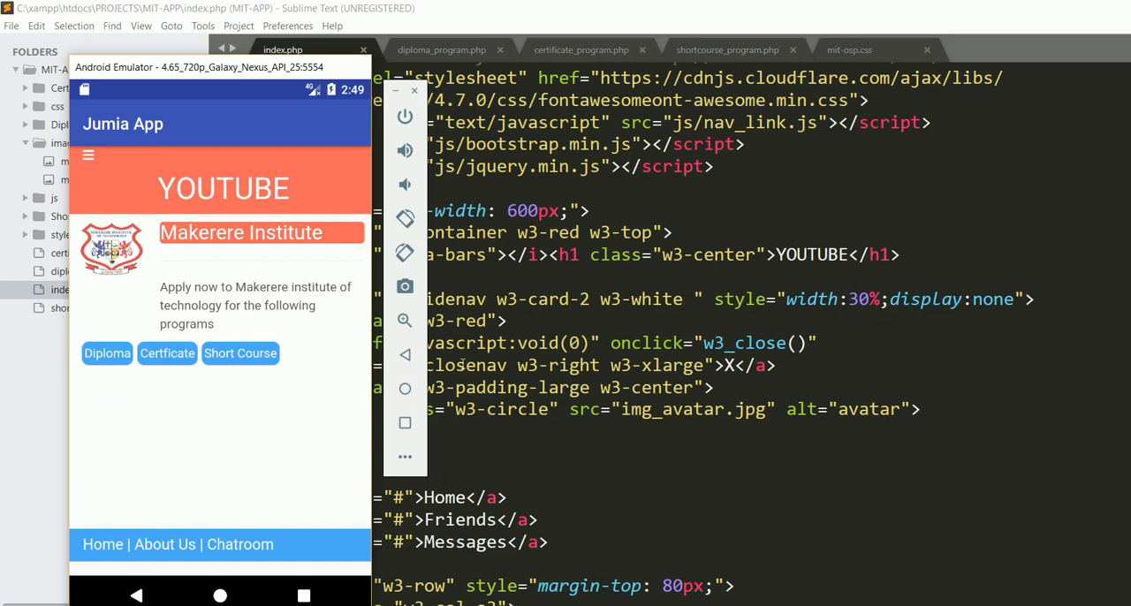
pyautogui.click(413, 90)
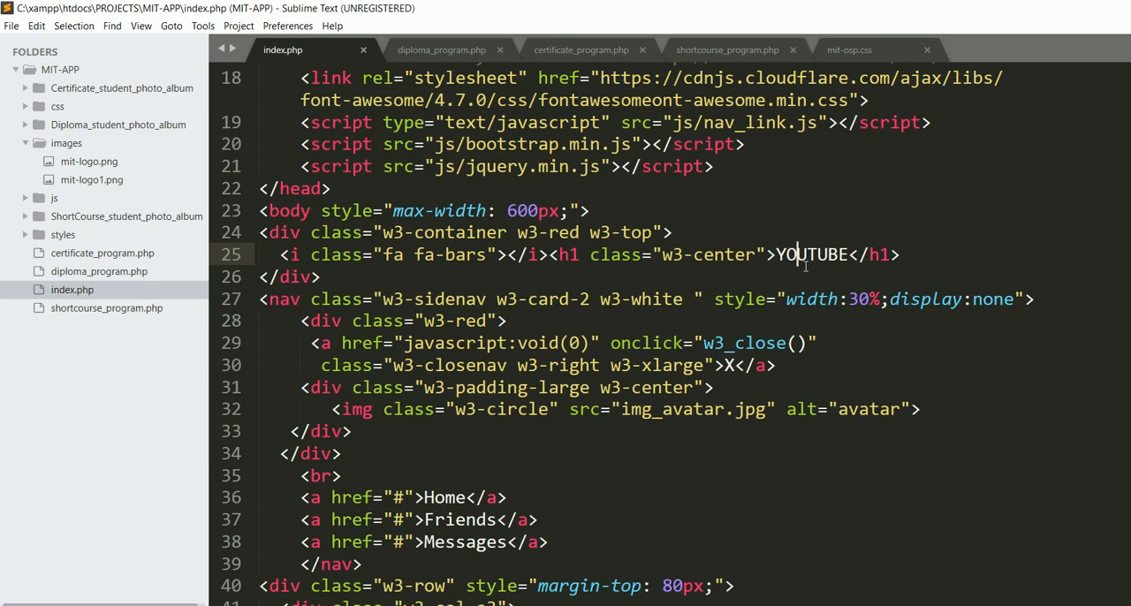
pyautogui.write('MIT APP')
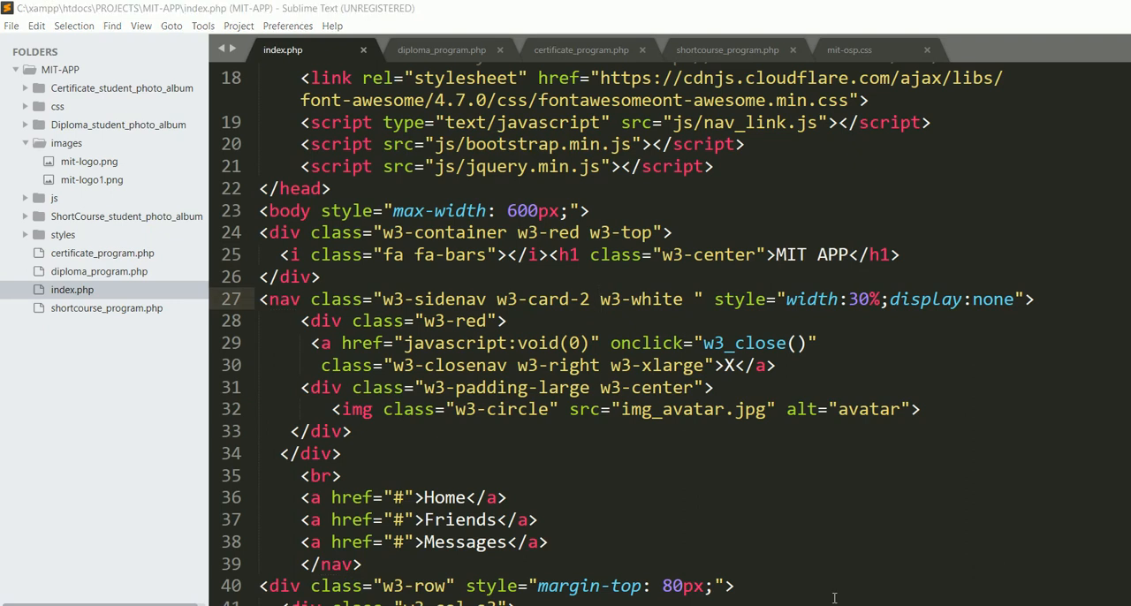
pyautogui.moveTo(803, 422)
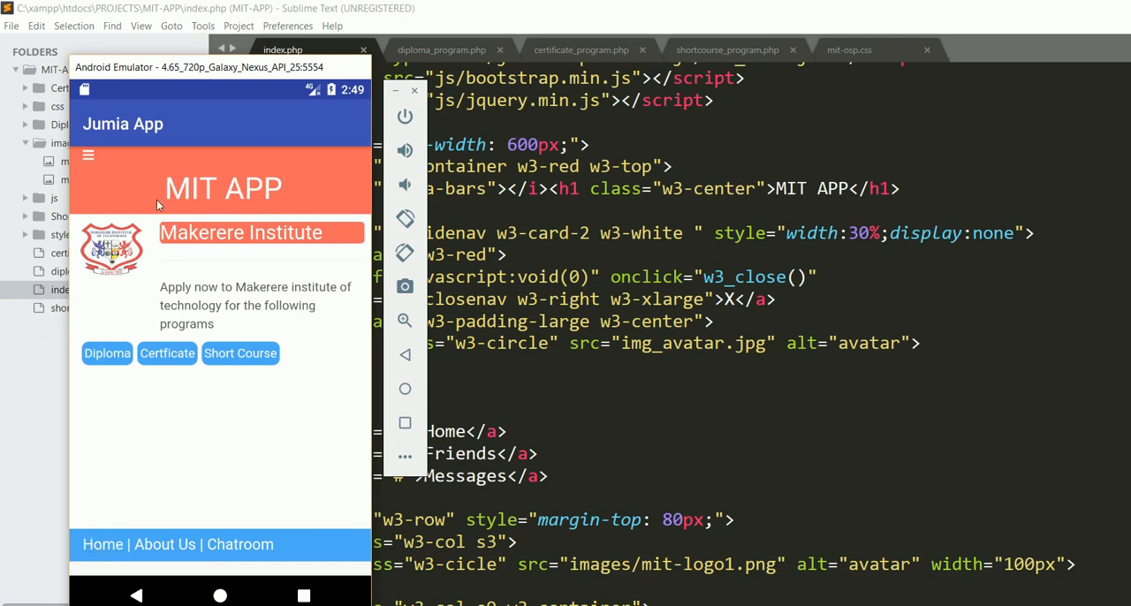
# Focus the emulator and open the Diploma Program form in the Jumia App.
pyautogui.click(106, 354)
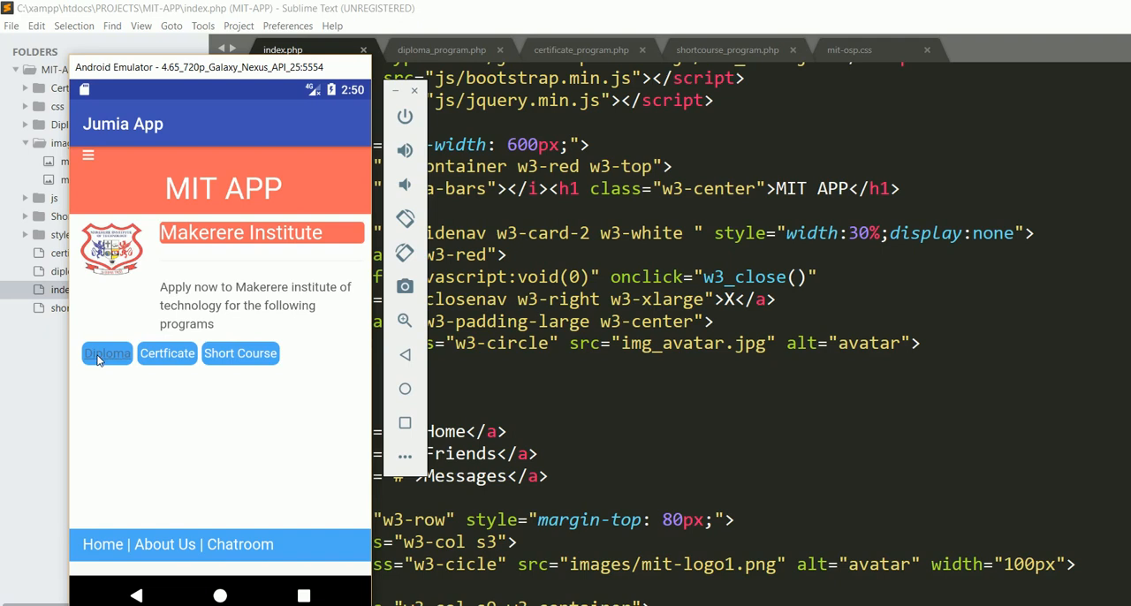
pyautogui.click(106, 353)
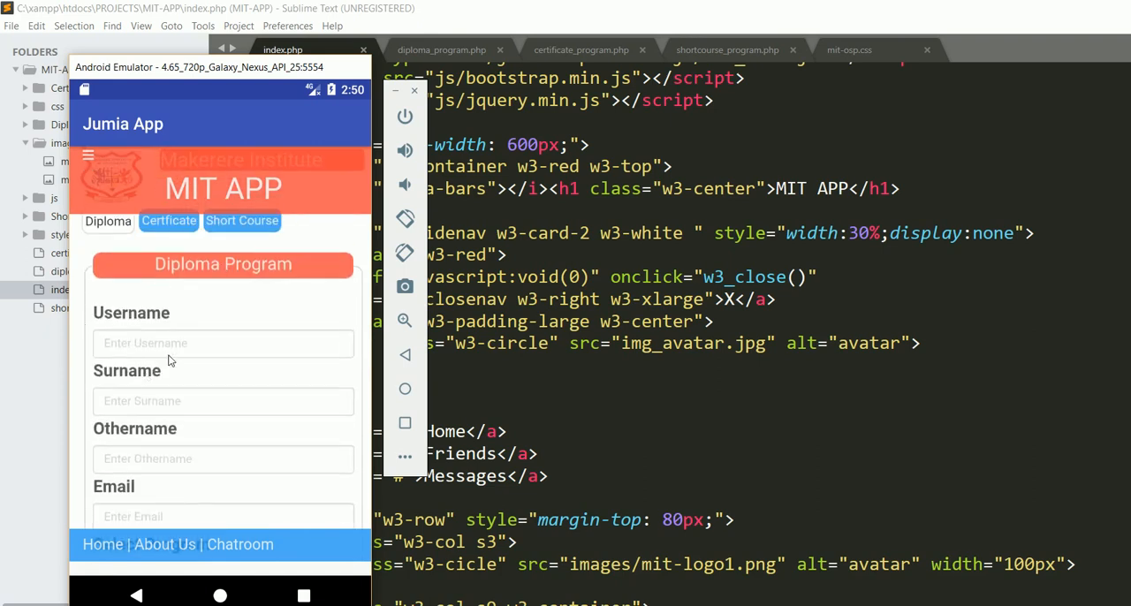
pyautogui.moveTo(169, 361)
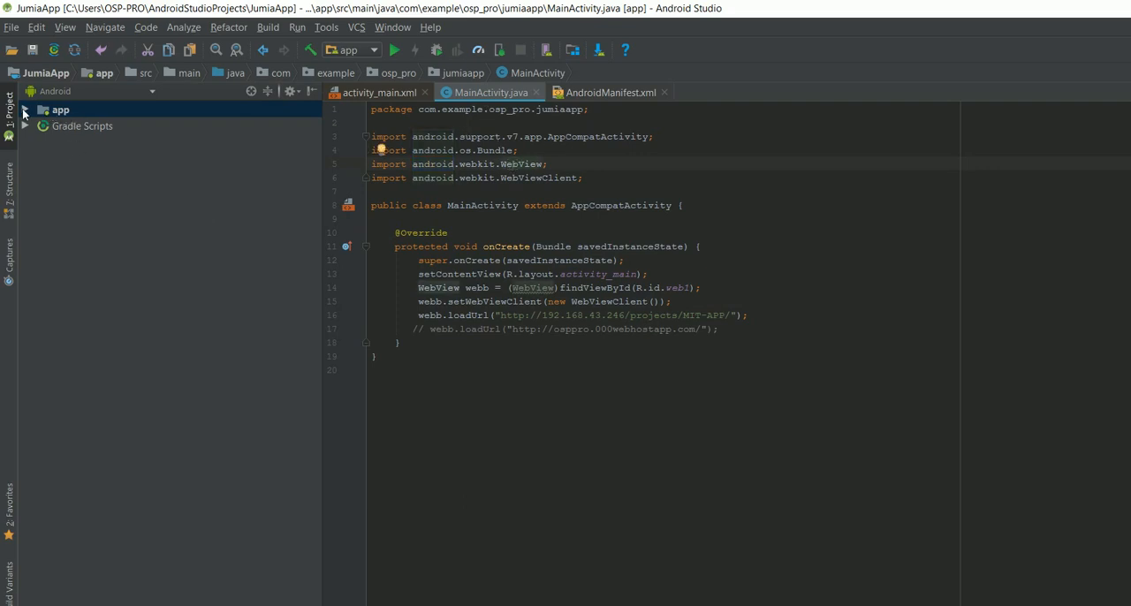
# Open AndroidManifest.xml to check its INTERNET permission, then return to MainActivity.java.
pyautogui.click(29, 109)
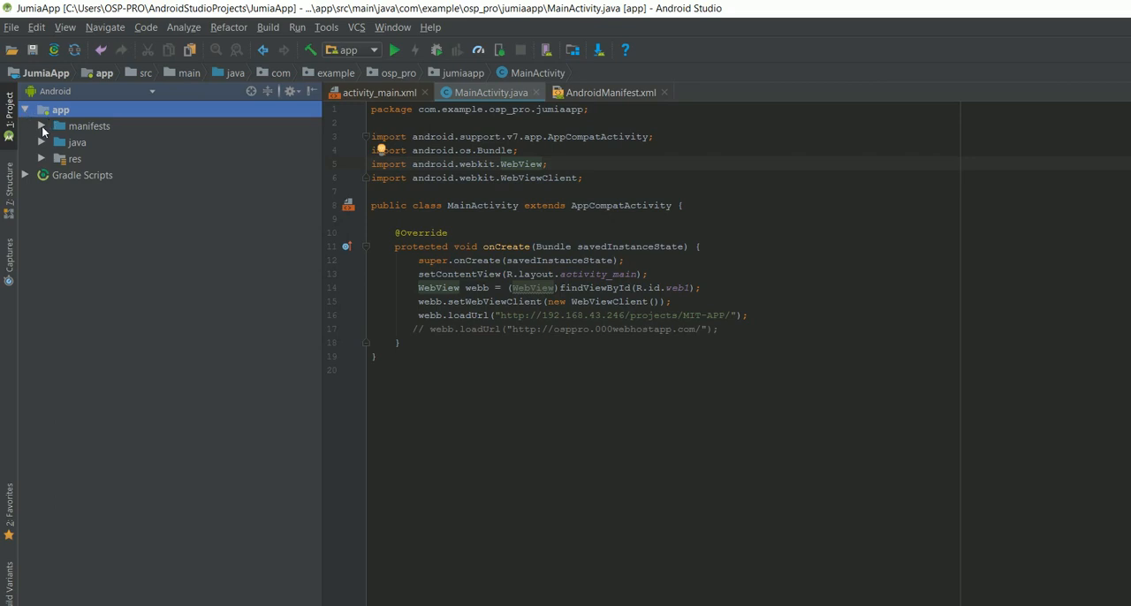
pyautogui.click(42, 126)
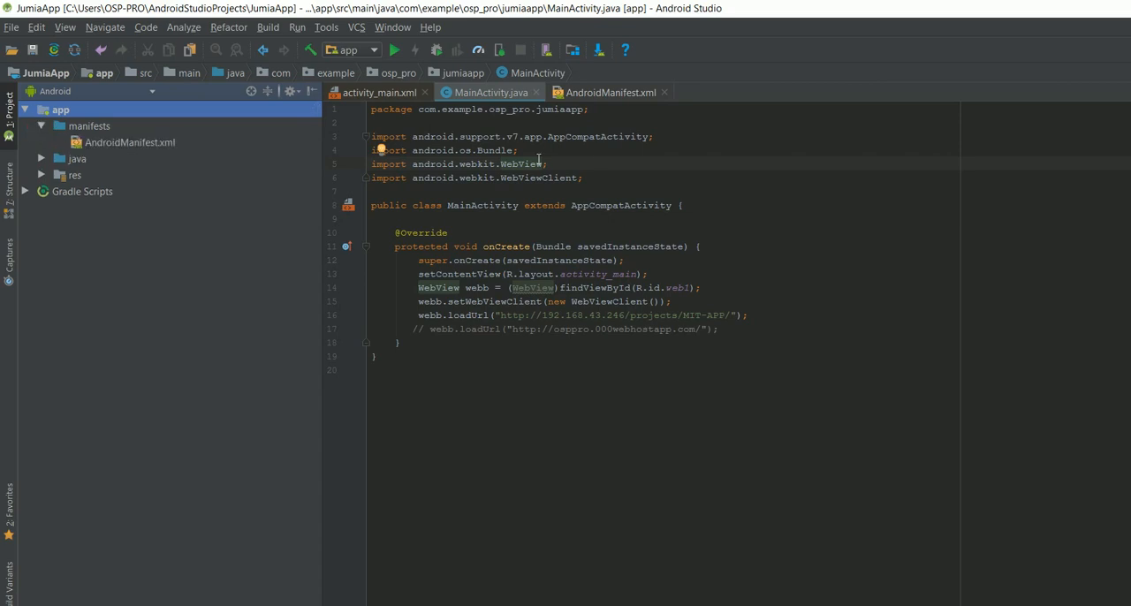
pyautogui.moveTo(619, 103)
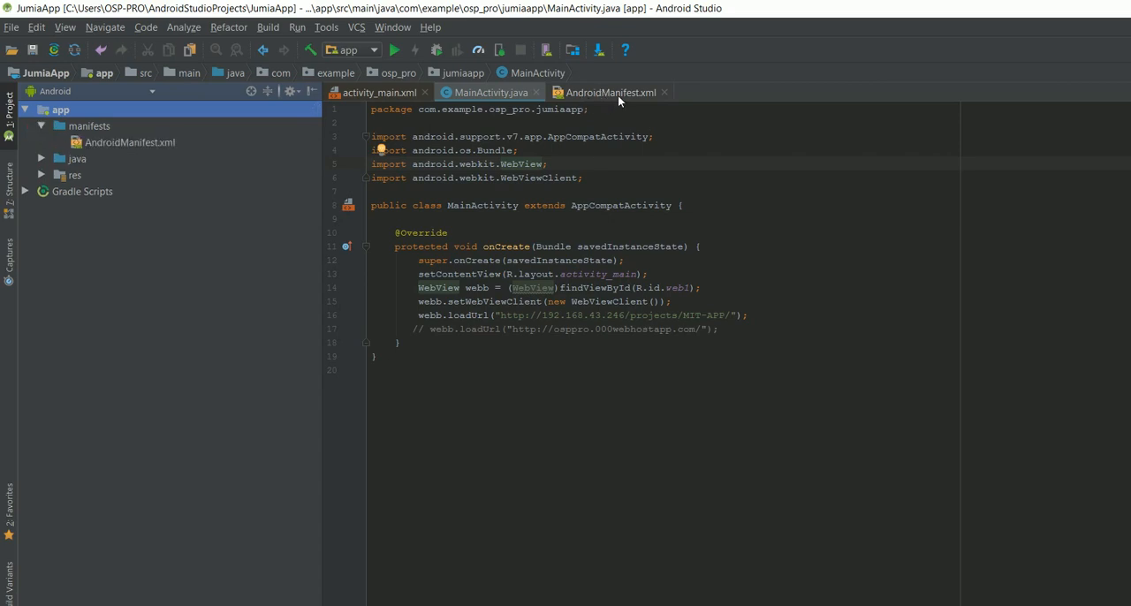
pyautogui.moveTo(243, 201)
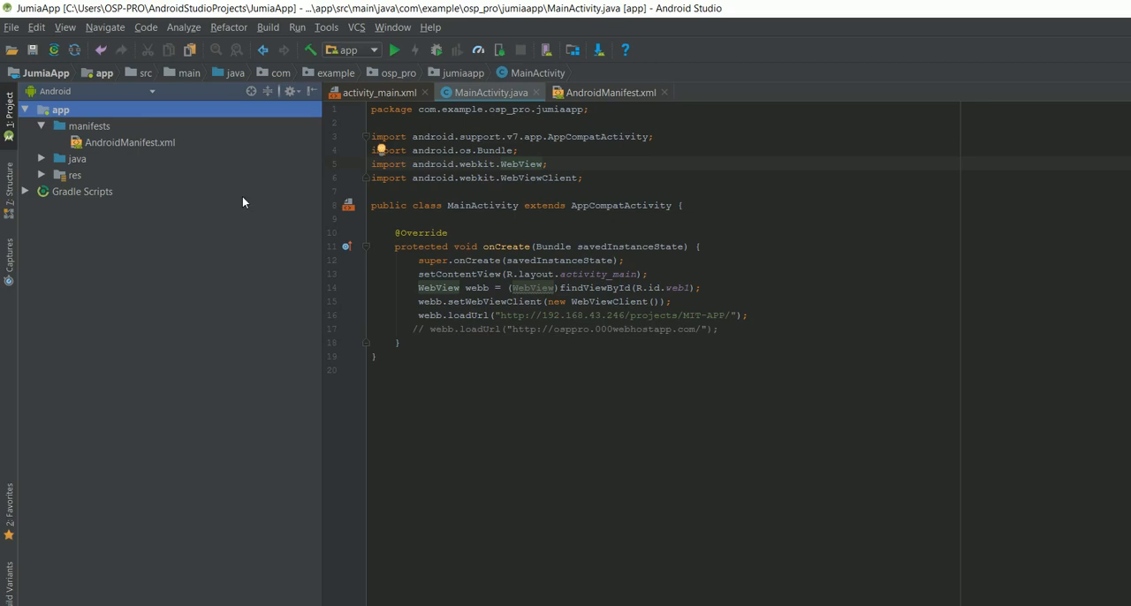
pyautogui.click(131, 141)
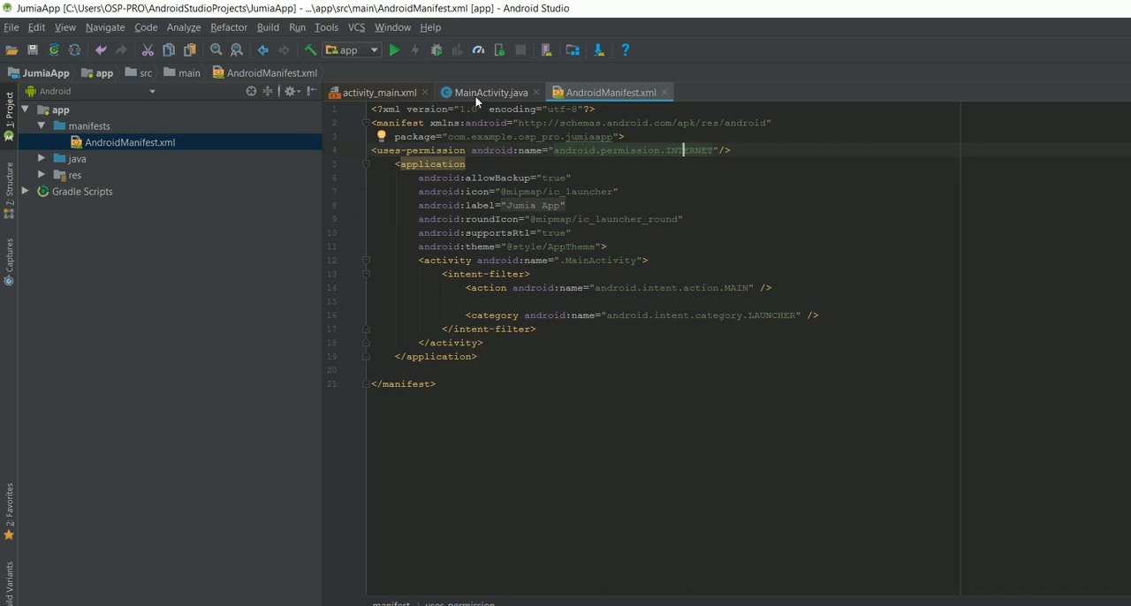
pyautogui.click(492, 92)
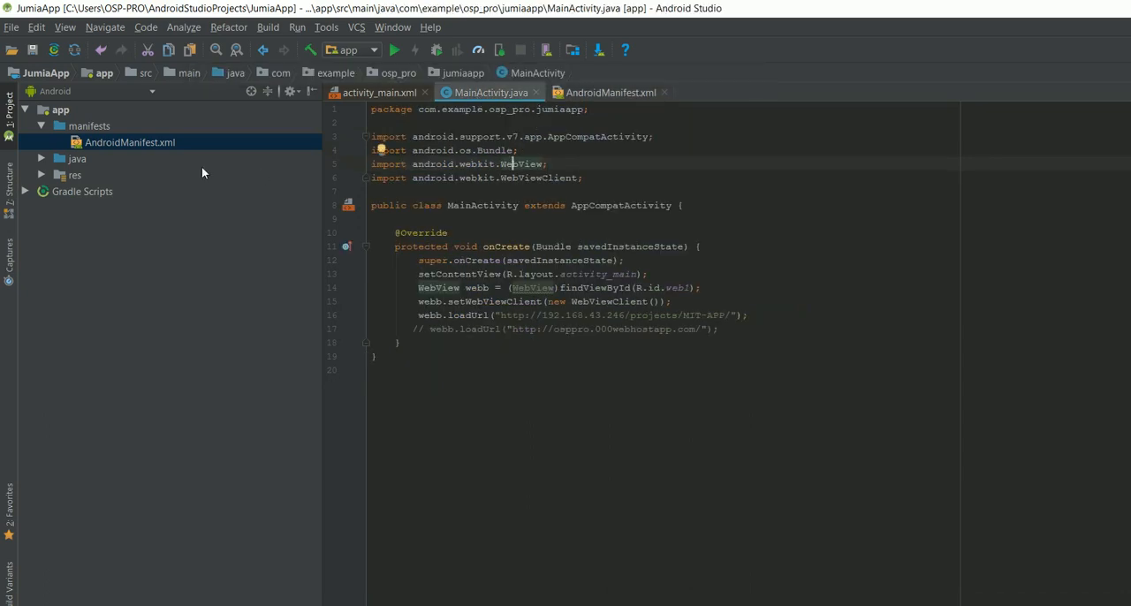
# Browse the Project tree's res/layout, manifests and java folders, revealing activity_main.
pyautogui.click(43, 159)
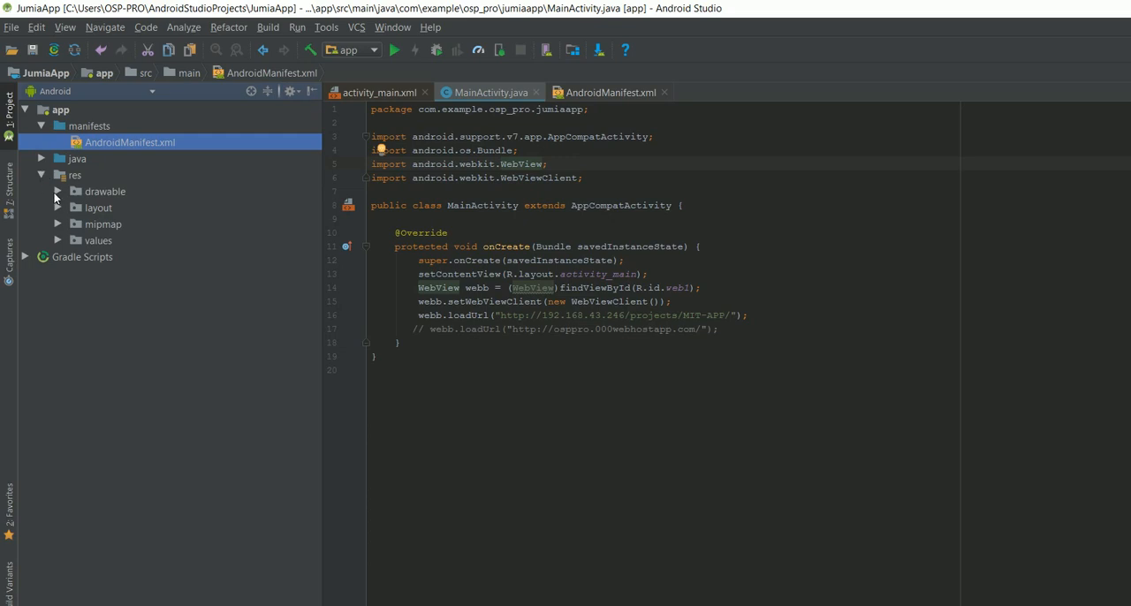
pyautogui.click(57, 208)
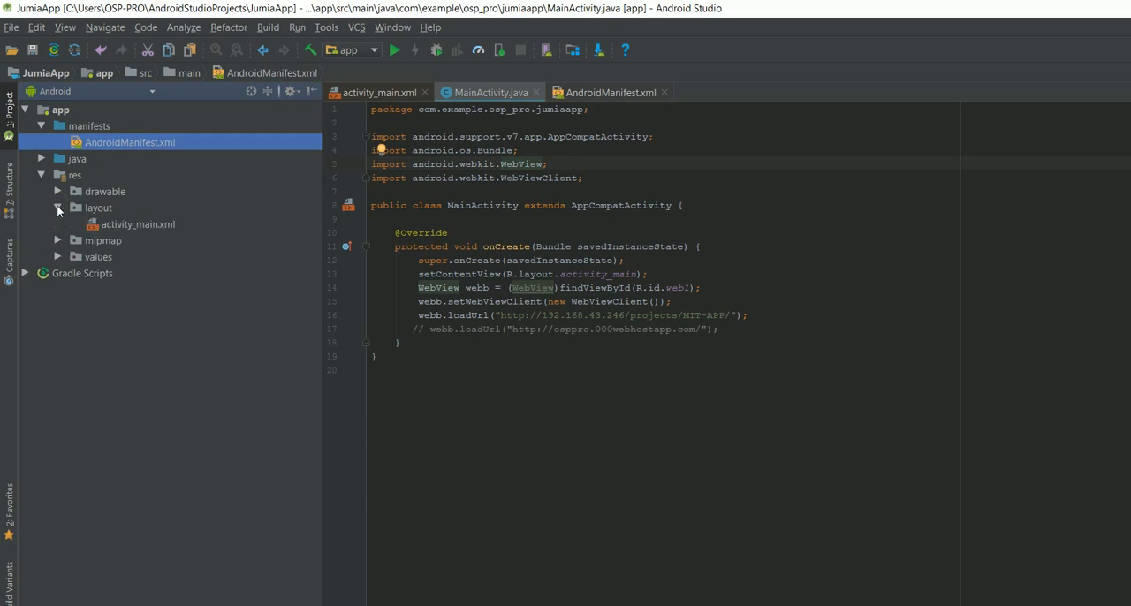
pyautogui.click(58, 208)
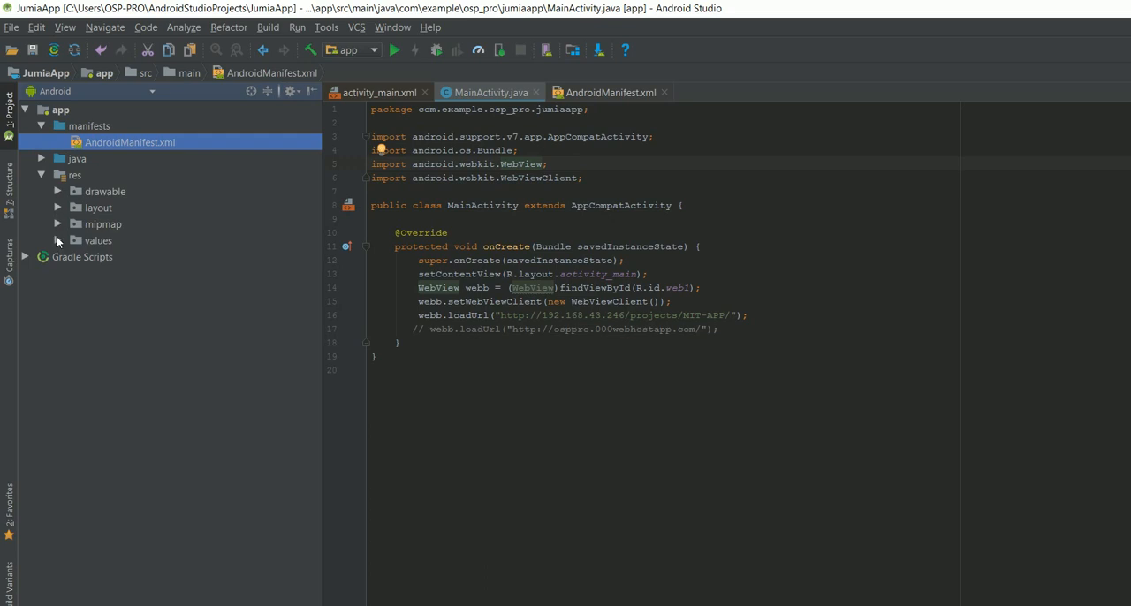
pyautogui.click(99, 240)
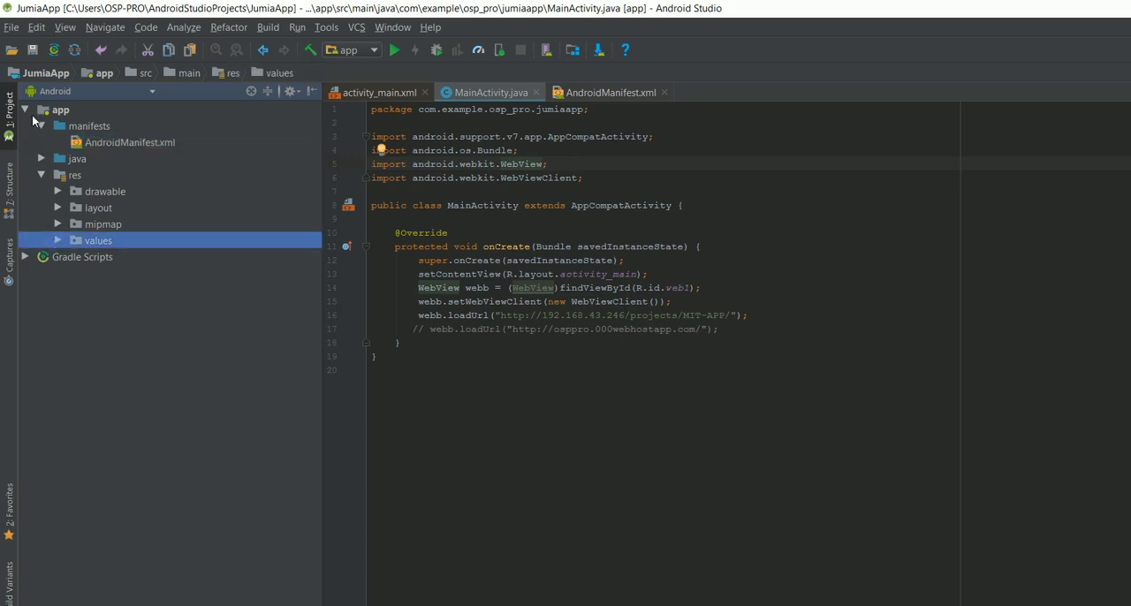
pyautogui.click(41, 159)
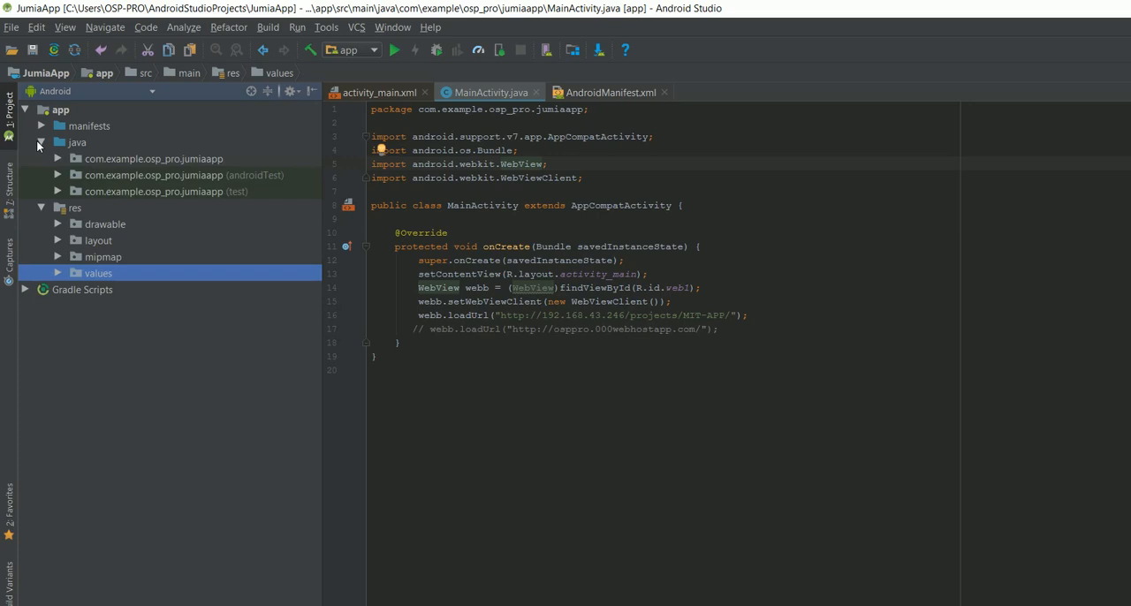
pyautogui.click(56, 173)
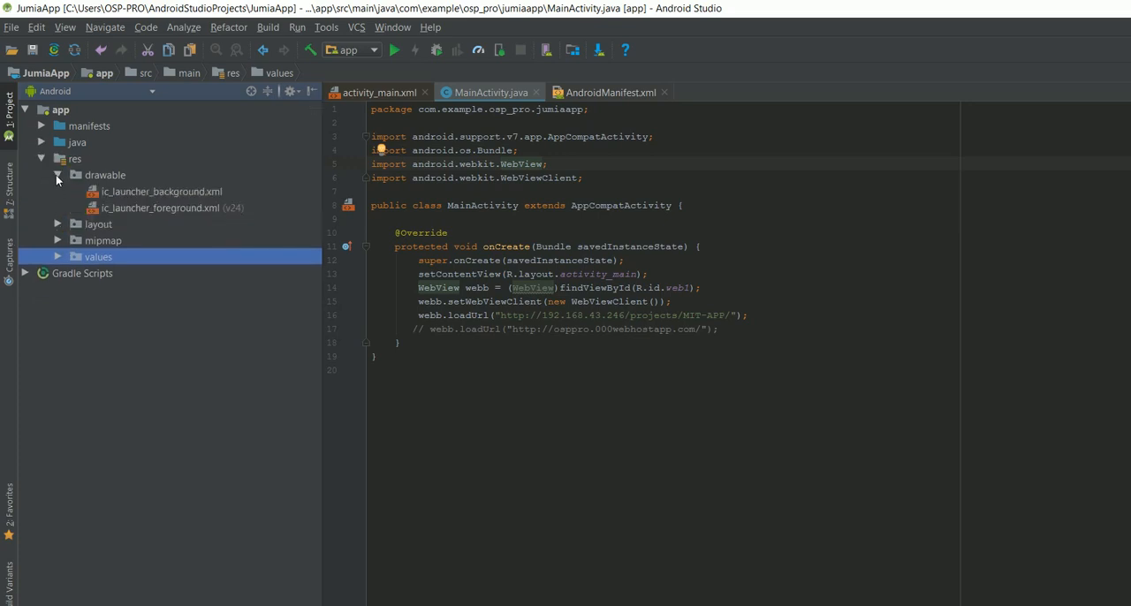
pyautogui.click(57, 191)
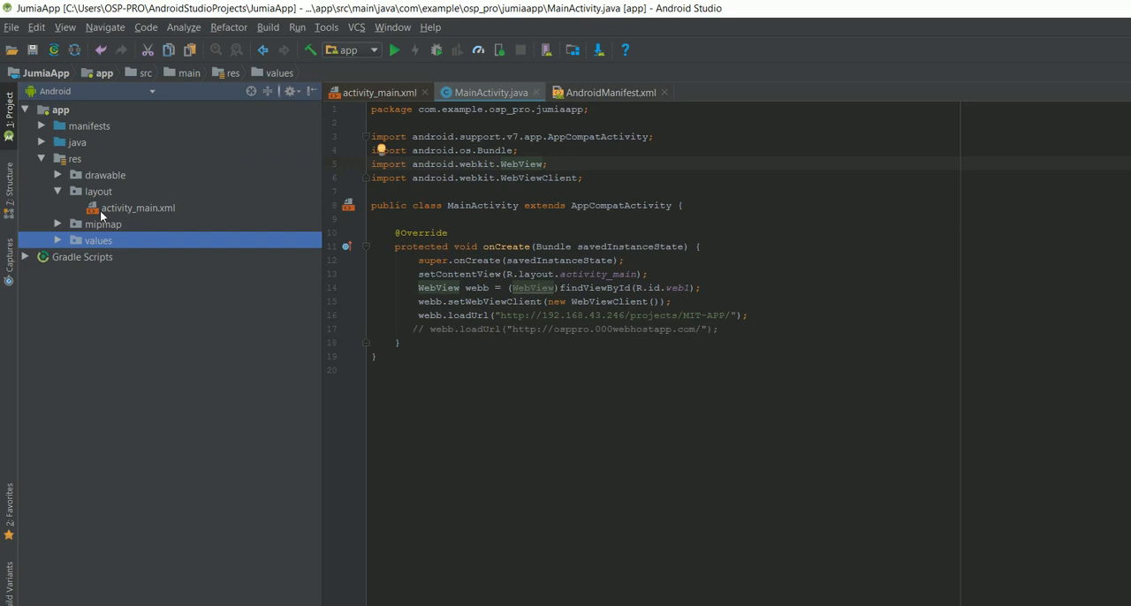
pyautogui.moveTo(74, 198)
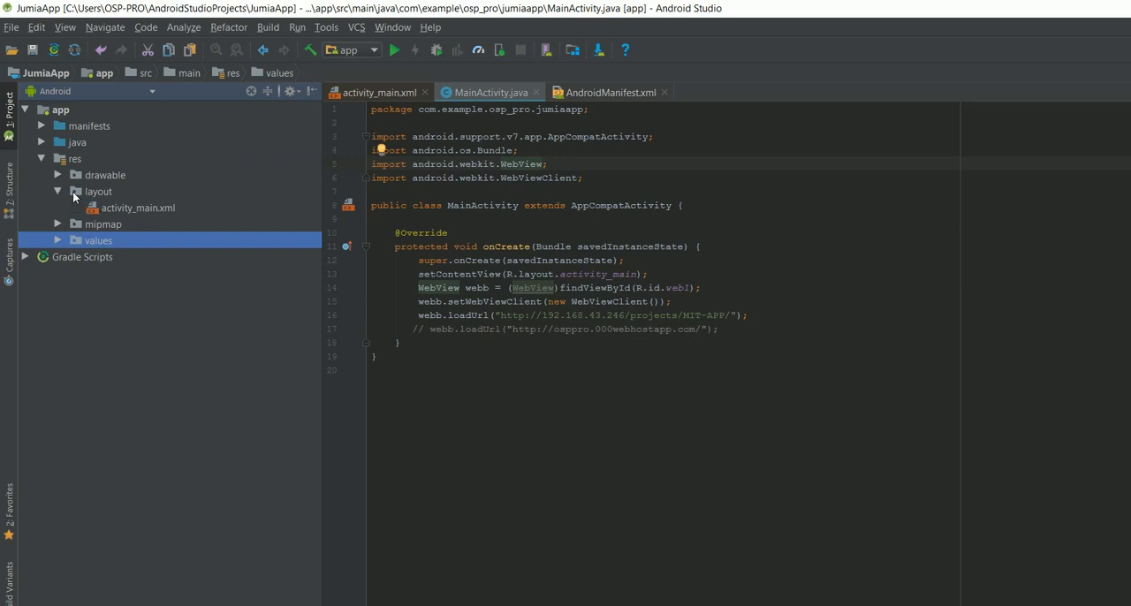
pyautogui.click(57, 209)
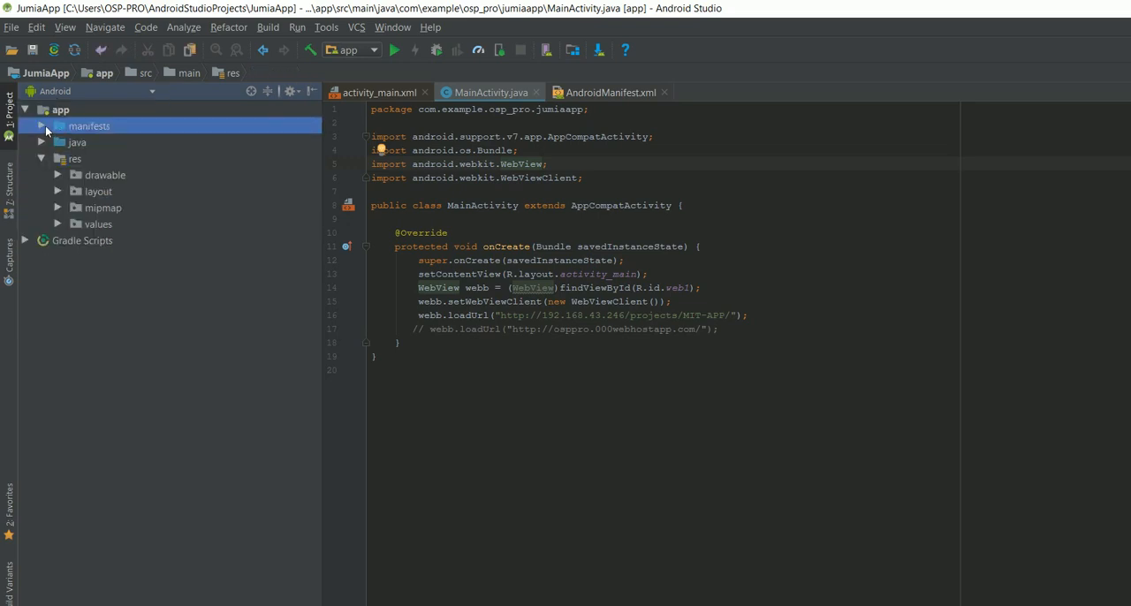
# Reopen AndroidManifest.xml and expand java to the com.example.osp_pro.jumiaapp package.
pyautogui.click(41, 126)
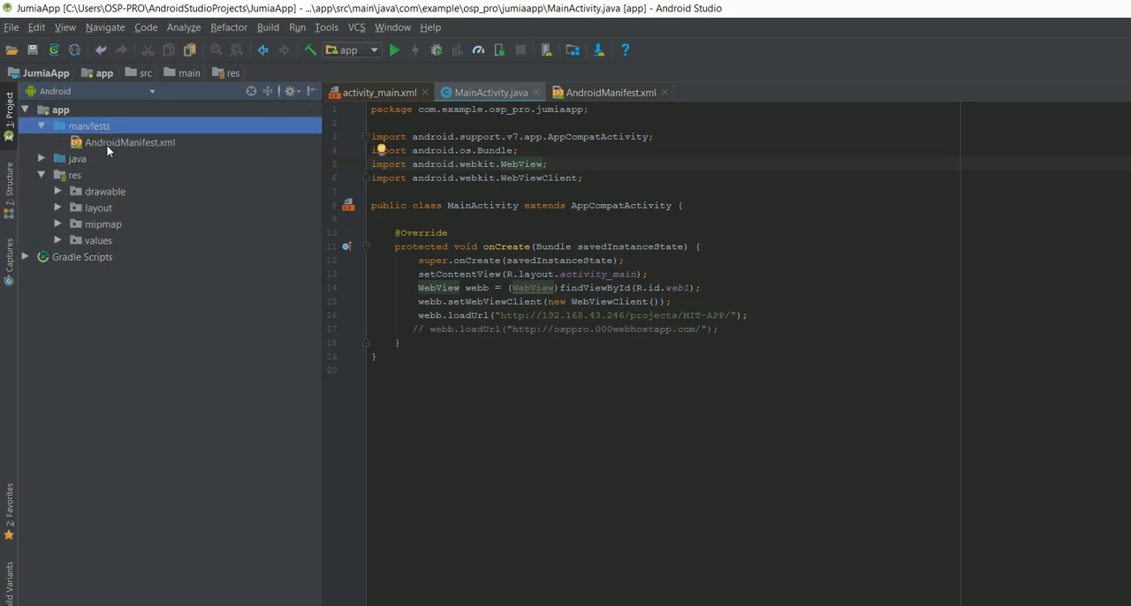
pyautogui.click(131, 142)
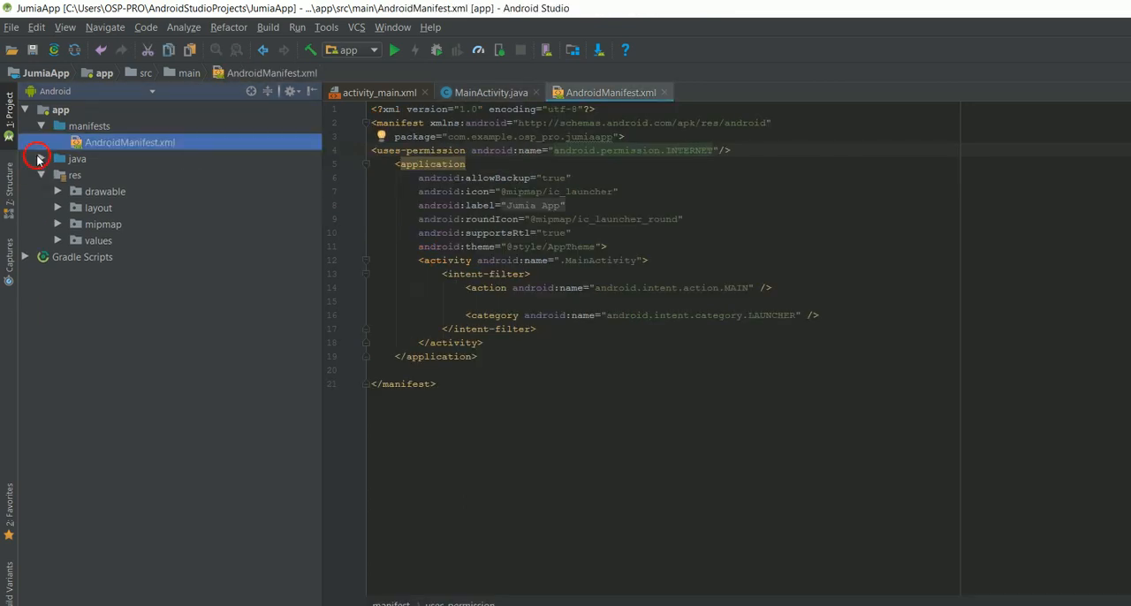
pyautogui.click(42, 159)
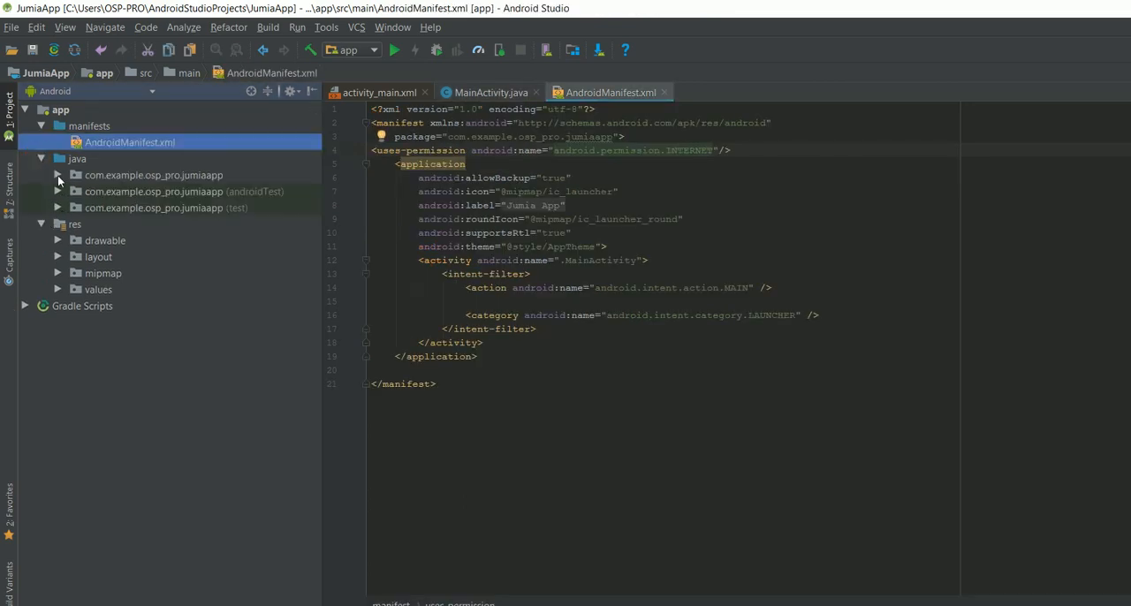
pyautogui.click(56, 174)
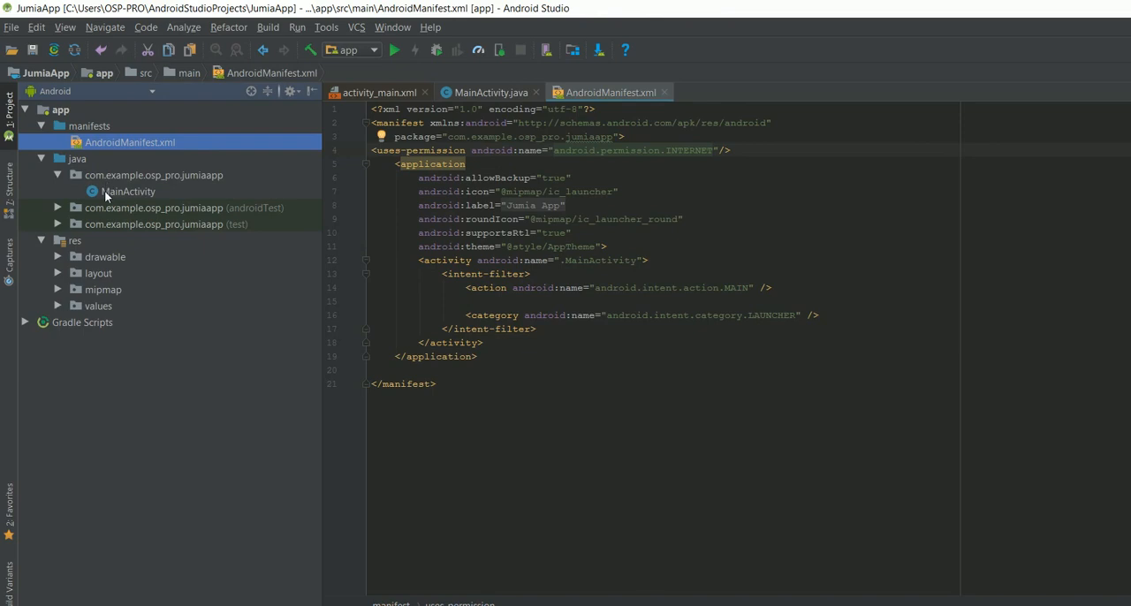
pyautogui.moveTo(120, 196)
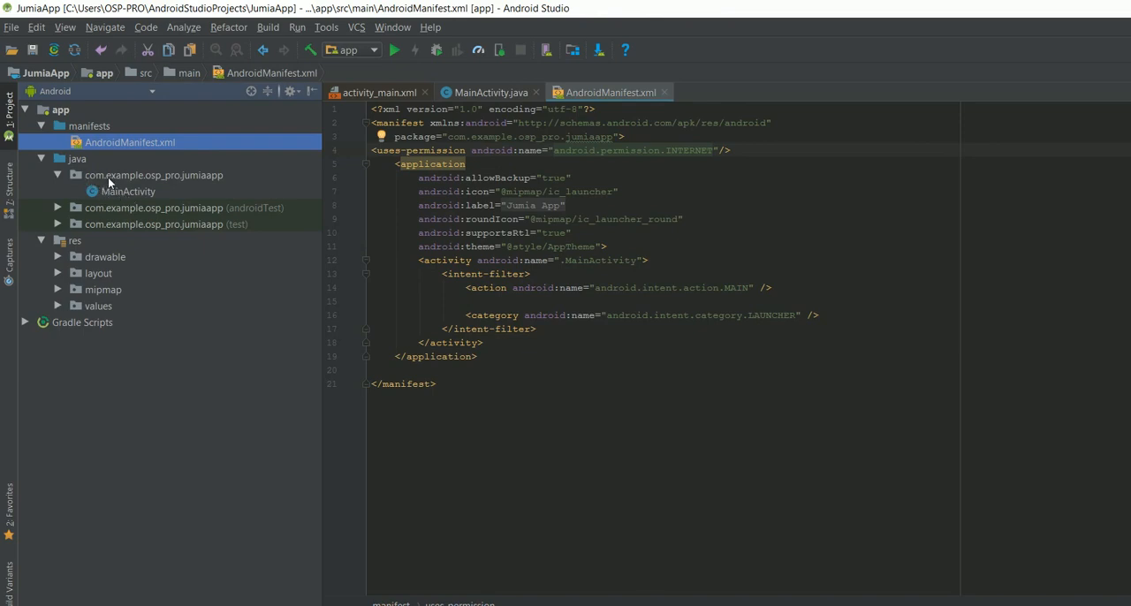
pyautogui.moveTo(205, 196)
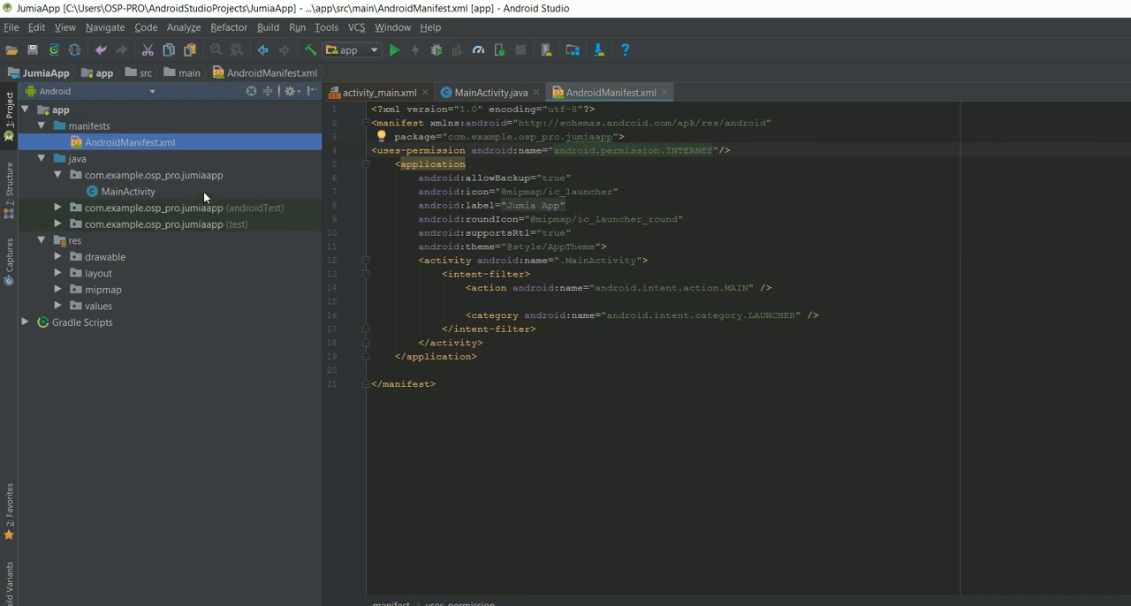
pyautogui.click(152, 175)
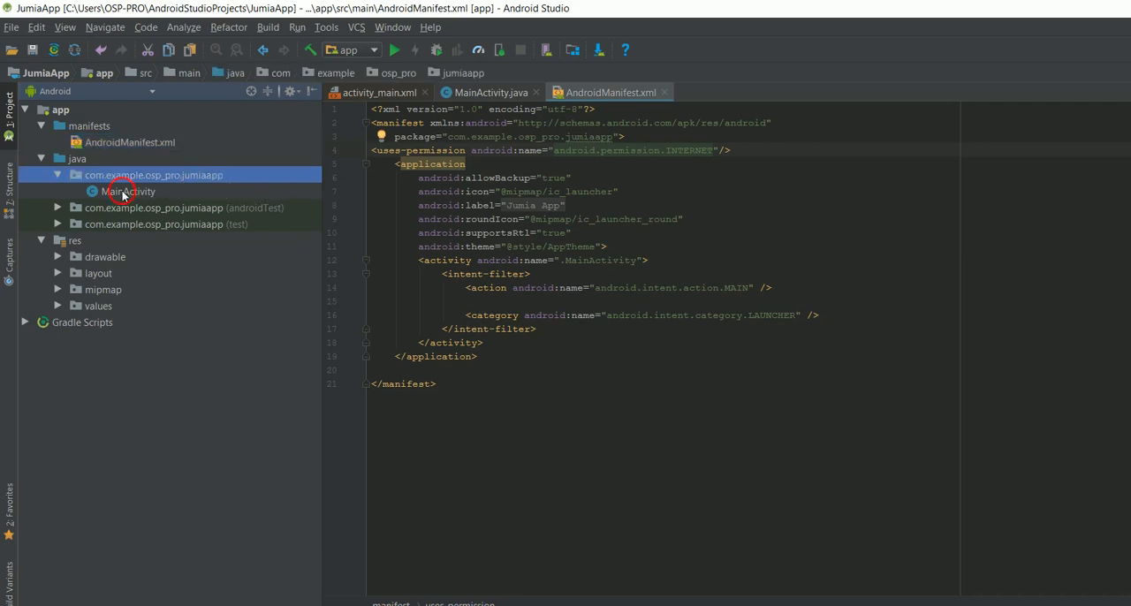
# Open MainActivity.java and highlight the WebView loadUrl line with 192.168.43.246.
pyautogui.doubleClick(127, 190)
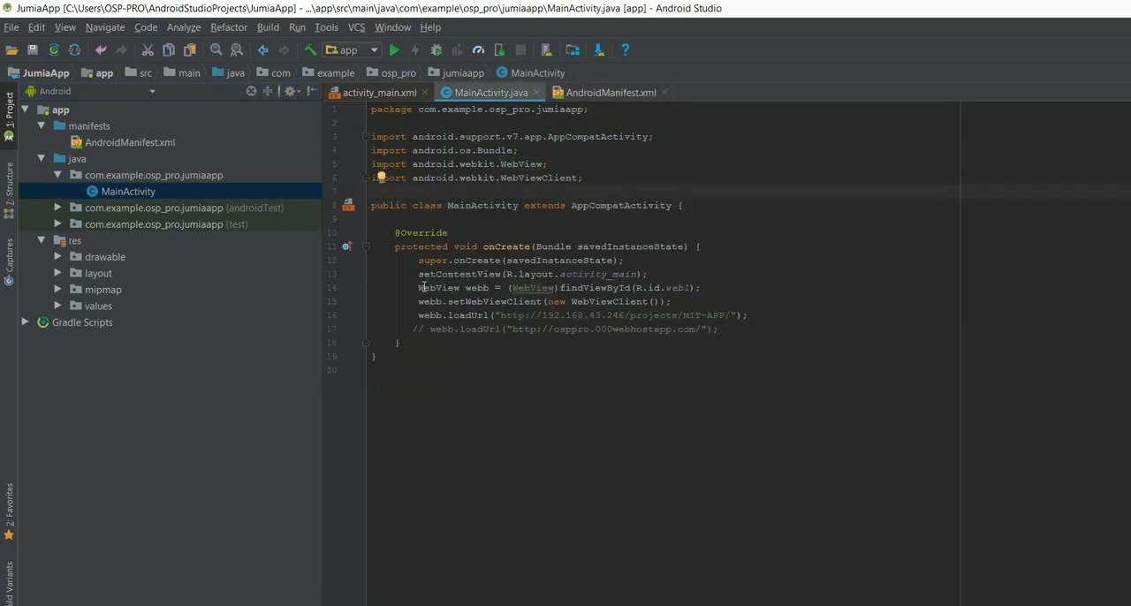
pyautogui.moveTo(418, 286); pyautogui.dragTo(605, 315)
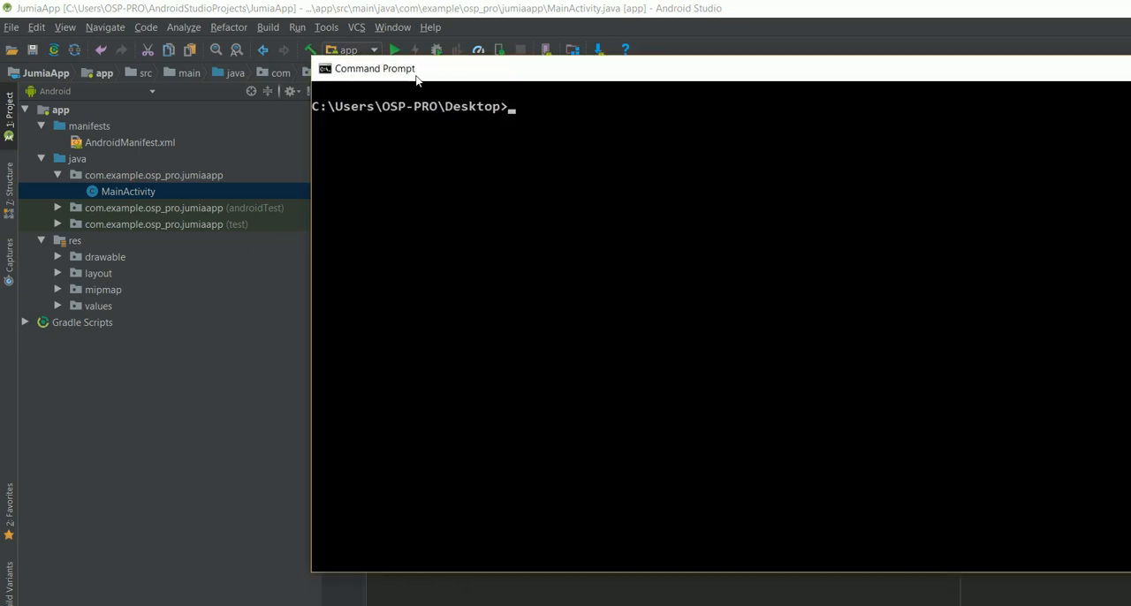
# Enter ipconfig in Command Prompt to check the machine's IP address.
pyautogui.write('ipc')
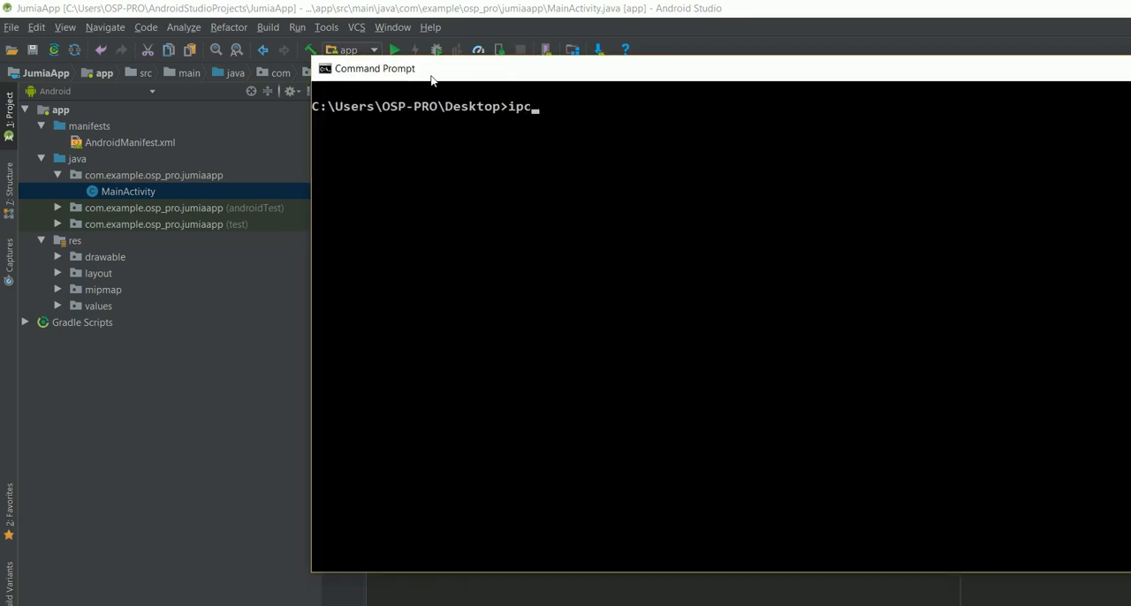
pyautogui.write('o')
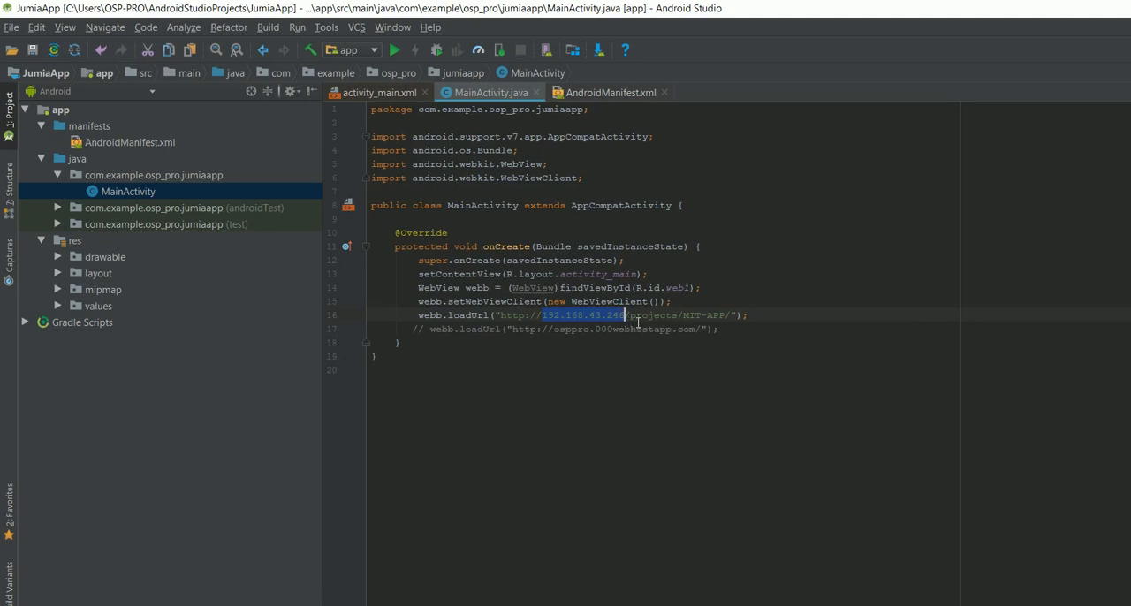
# Browse up to the xampp htdocs PROJECTS folder and scan its listing for the project.
pyautogui.doubleClick(668, 314)
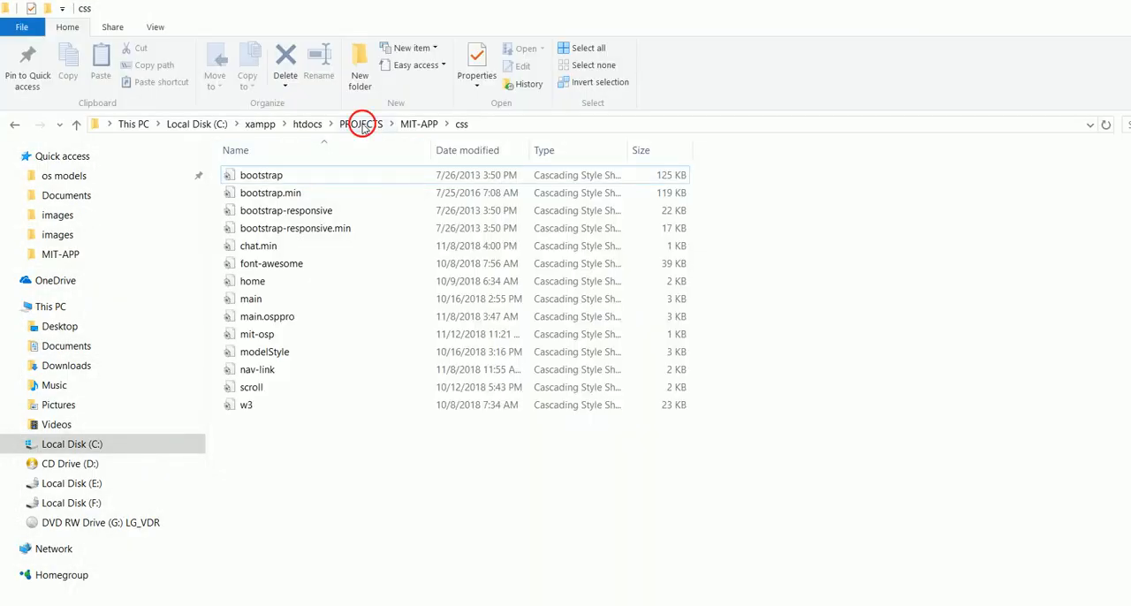
pyautogui.click(360, 123)
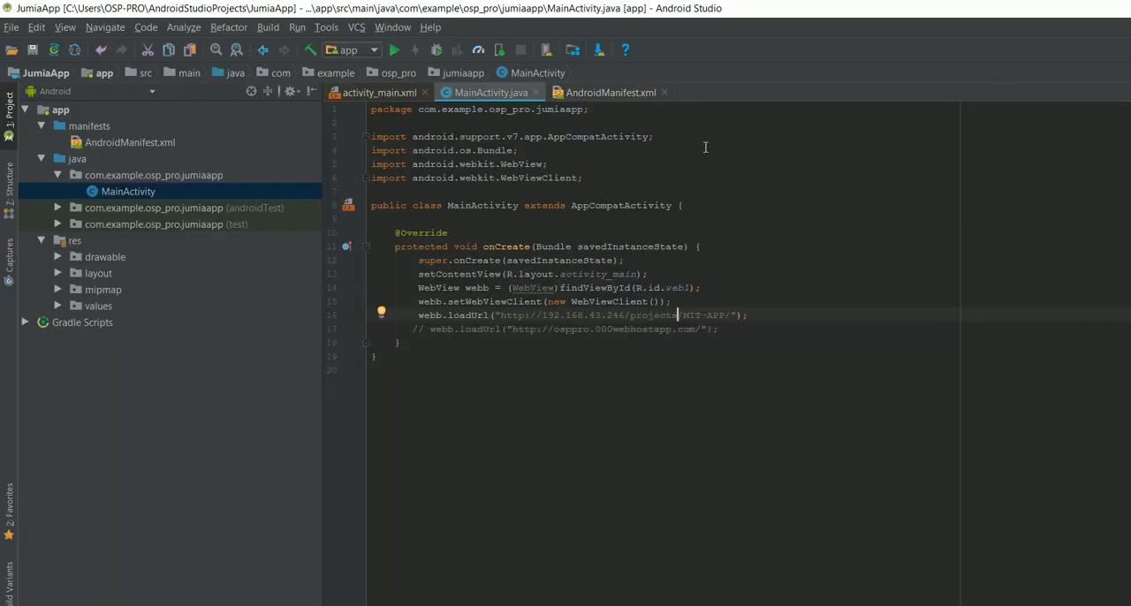
pyautogui.doubleClick(703, 315)
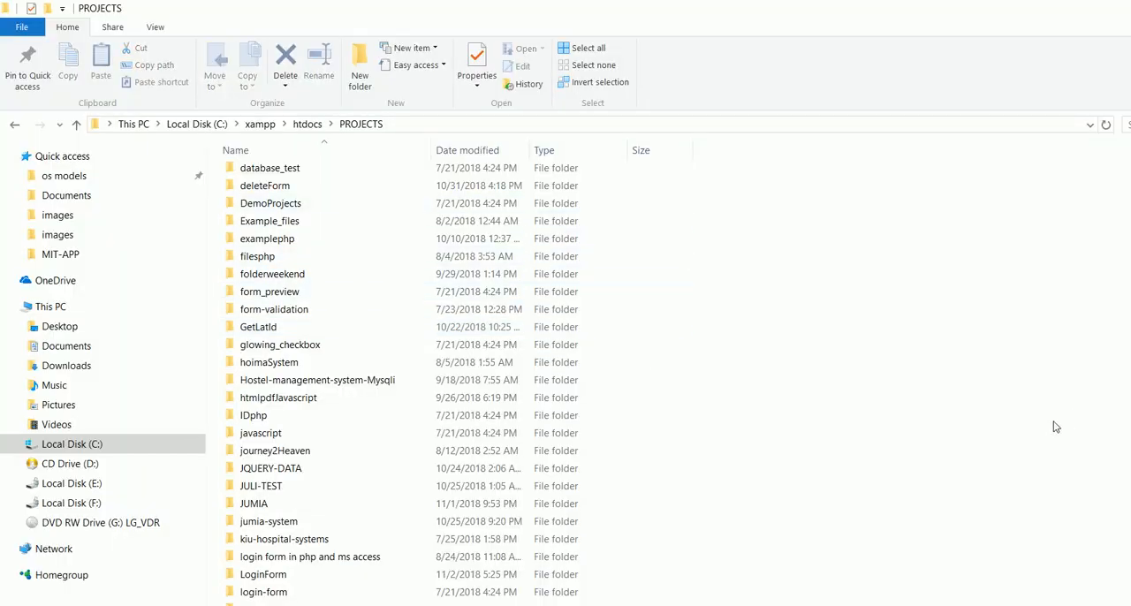
pyautogui.scroll(-3)
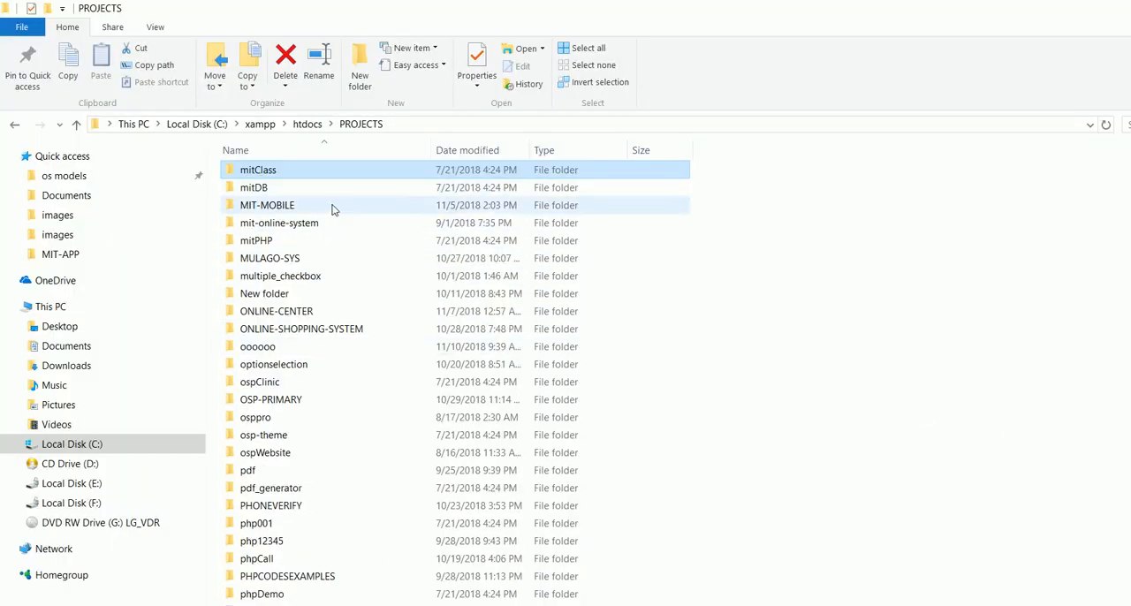
pyautogui.moveTo(318, 211)
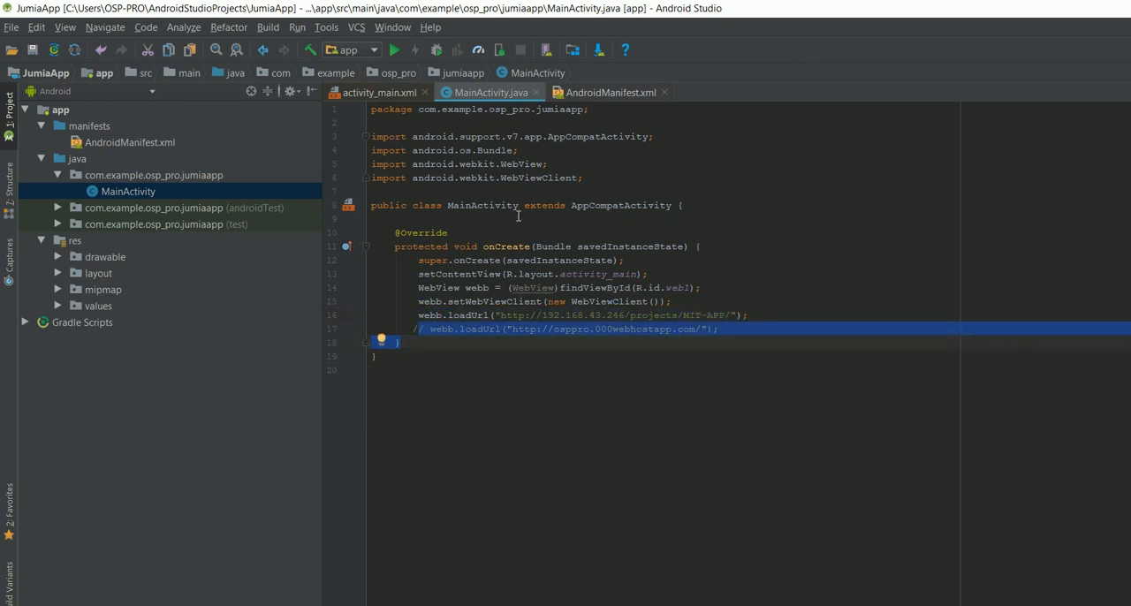
# Confirm in activity_main.xml that the WebView's id is web1, then return to MainActivity.java.
pyautogui.click(378, 92)
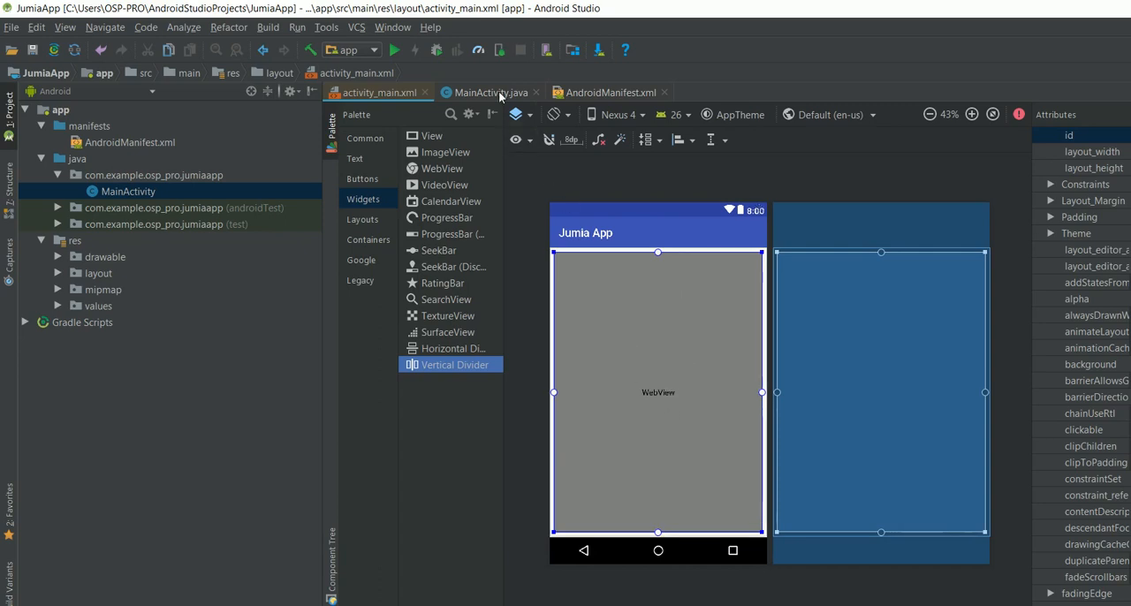
pyautogui.click(490, 92)
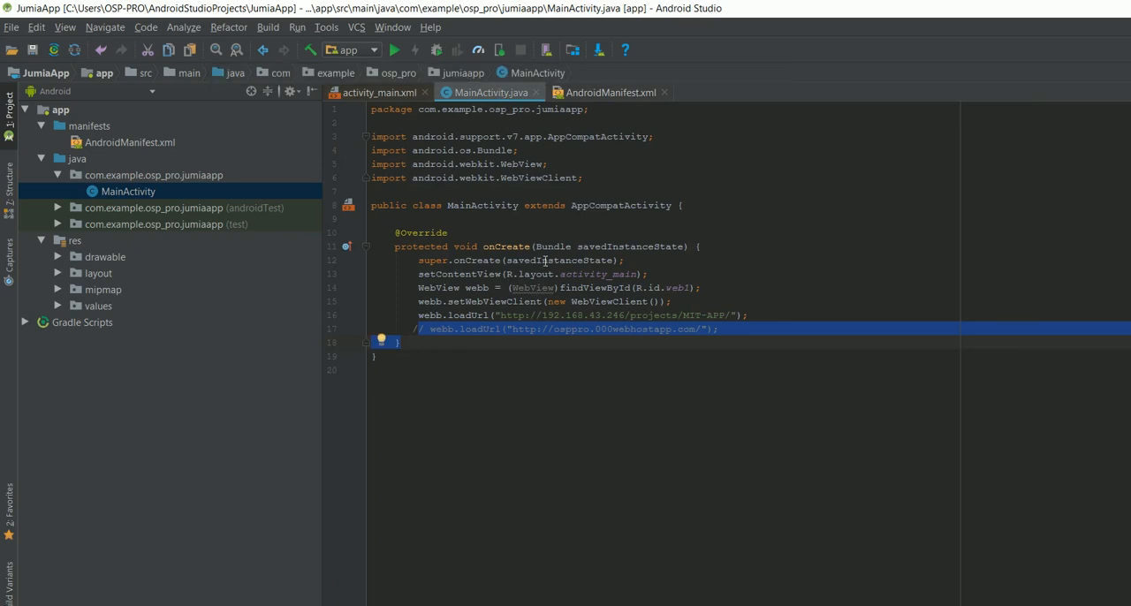
pyautogui.click(380, 91)
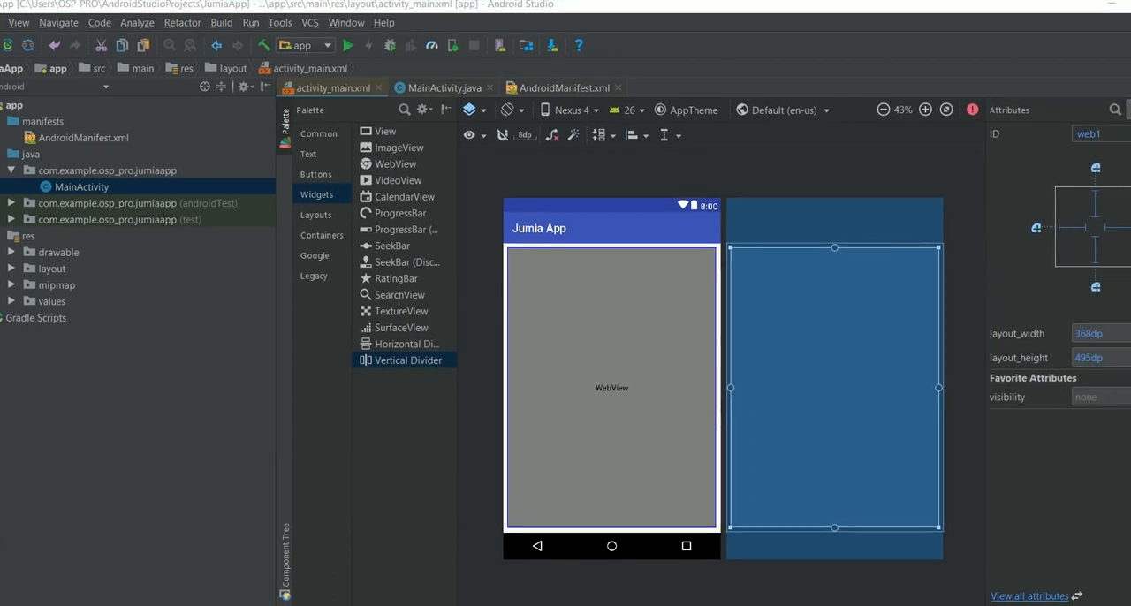
pyautogui.moveTo(767, 375)
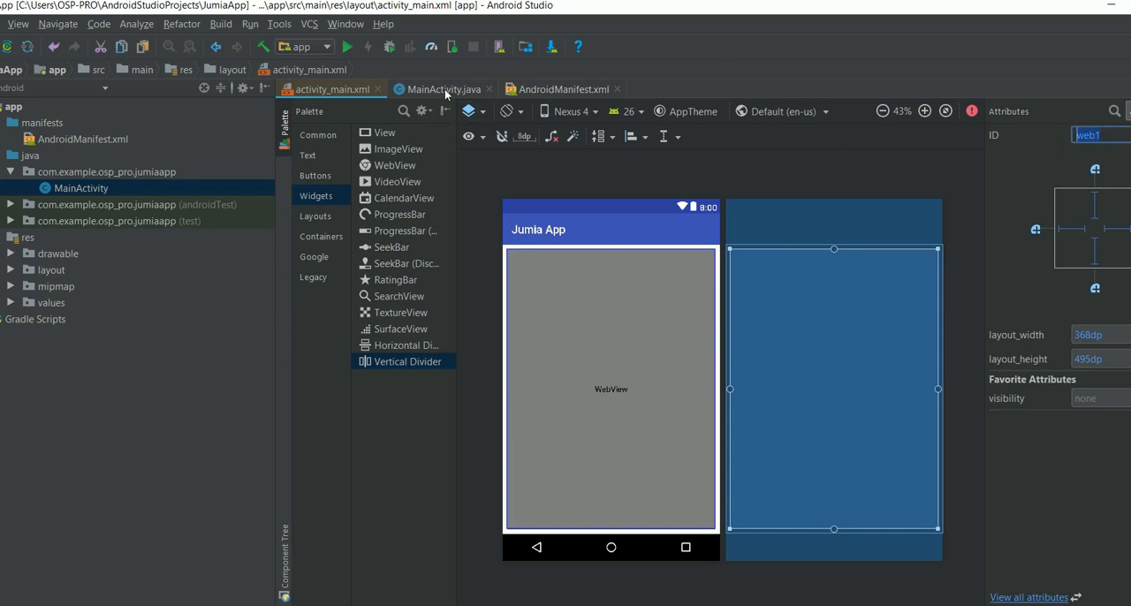
pyautogui.click(439, 88)
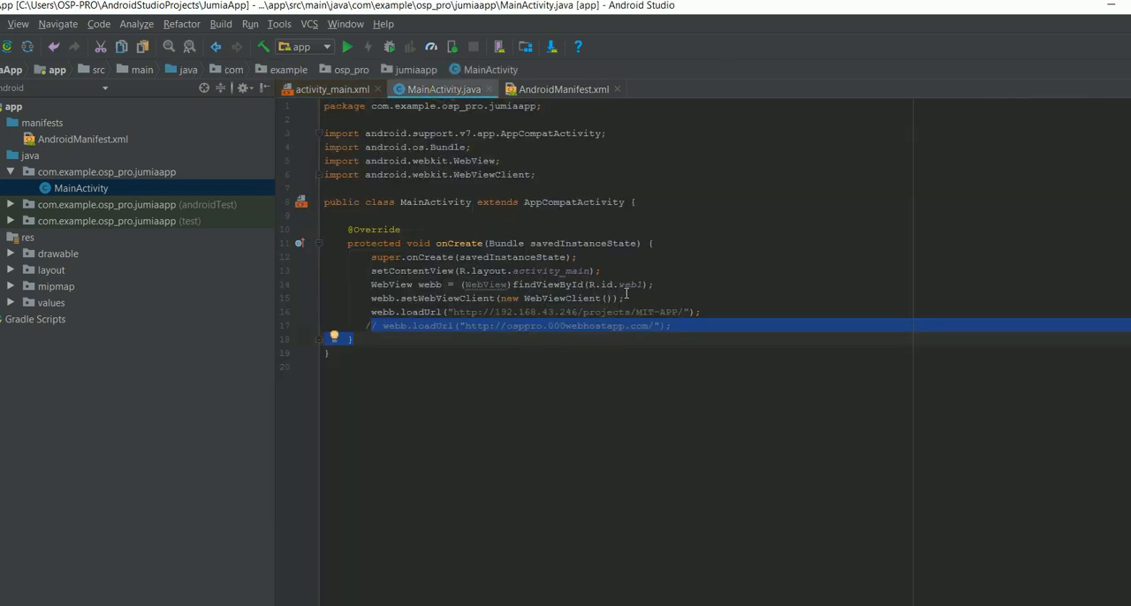